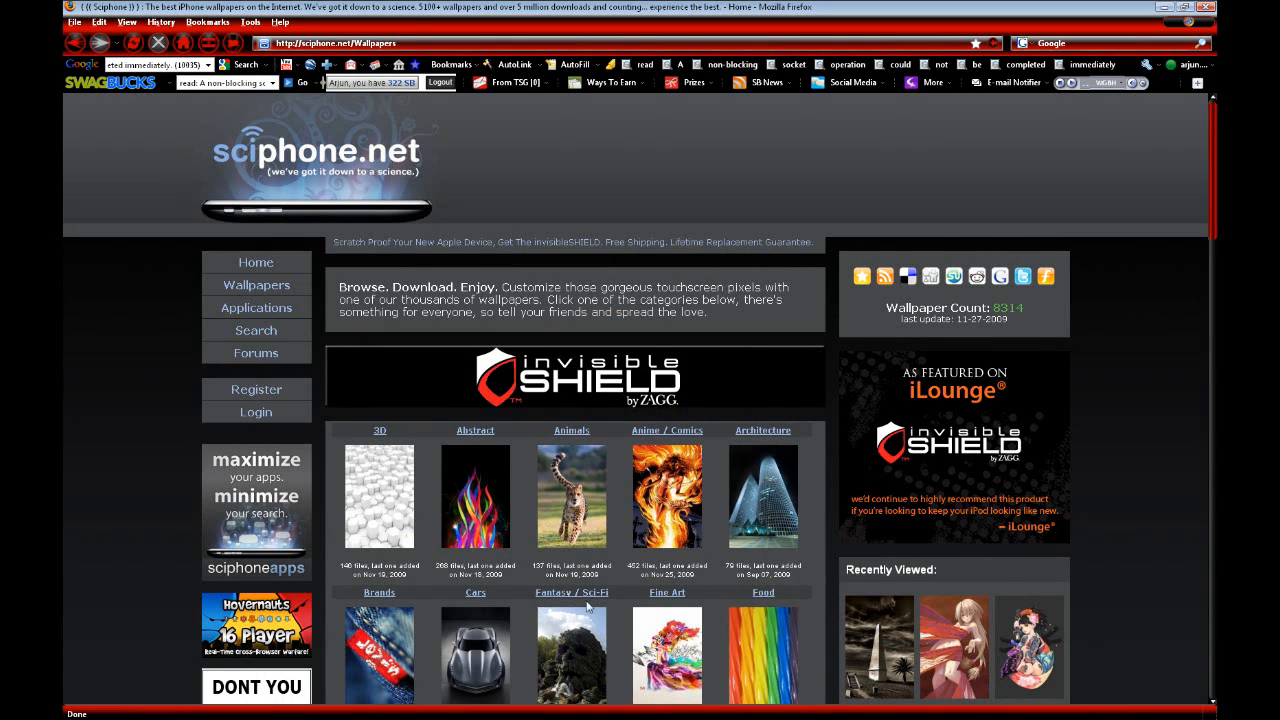
Open sciphone.net's Music wallpaper category, then the Taylor Swift wallpaper page
{"action": "scroll", "scroll_direction": "down", "scroll_amount": 3}
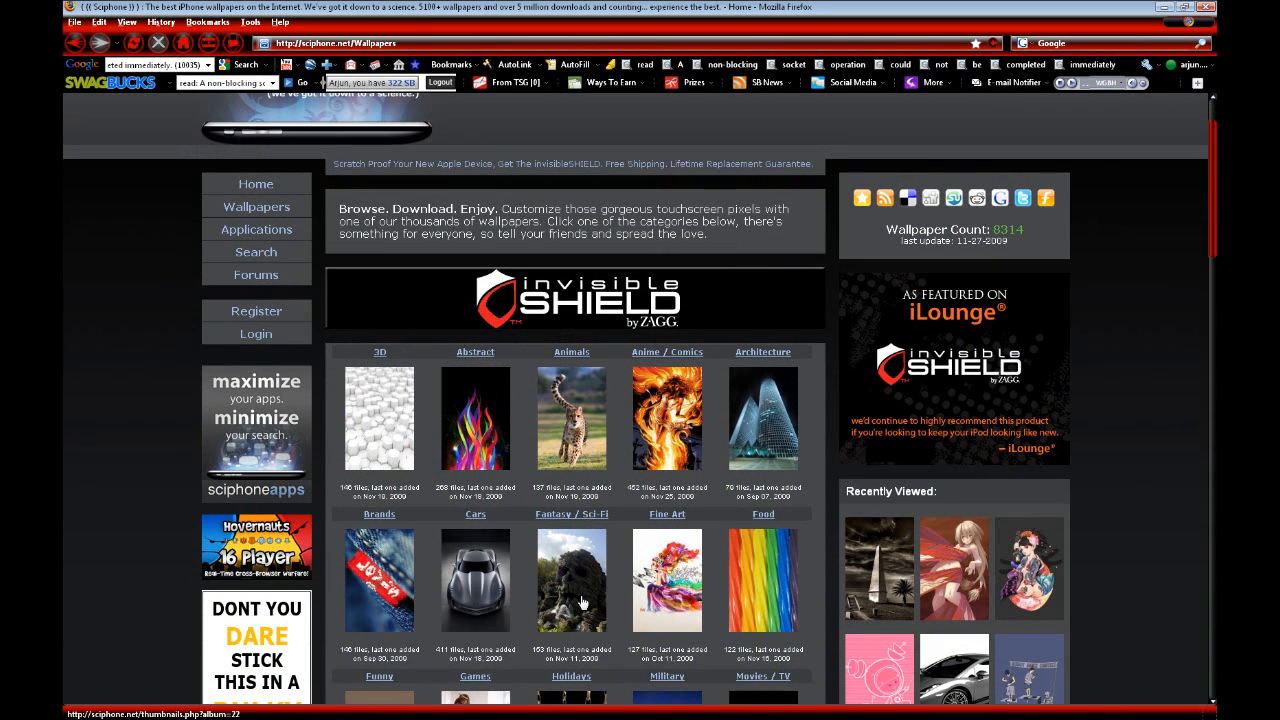
{"action": "scroll", "scroll_direction": "down", "scroll_amount": 3}
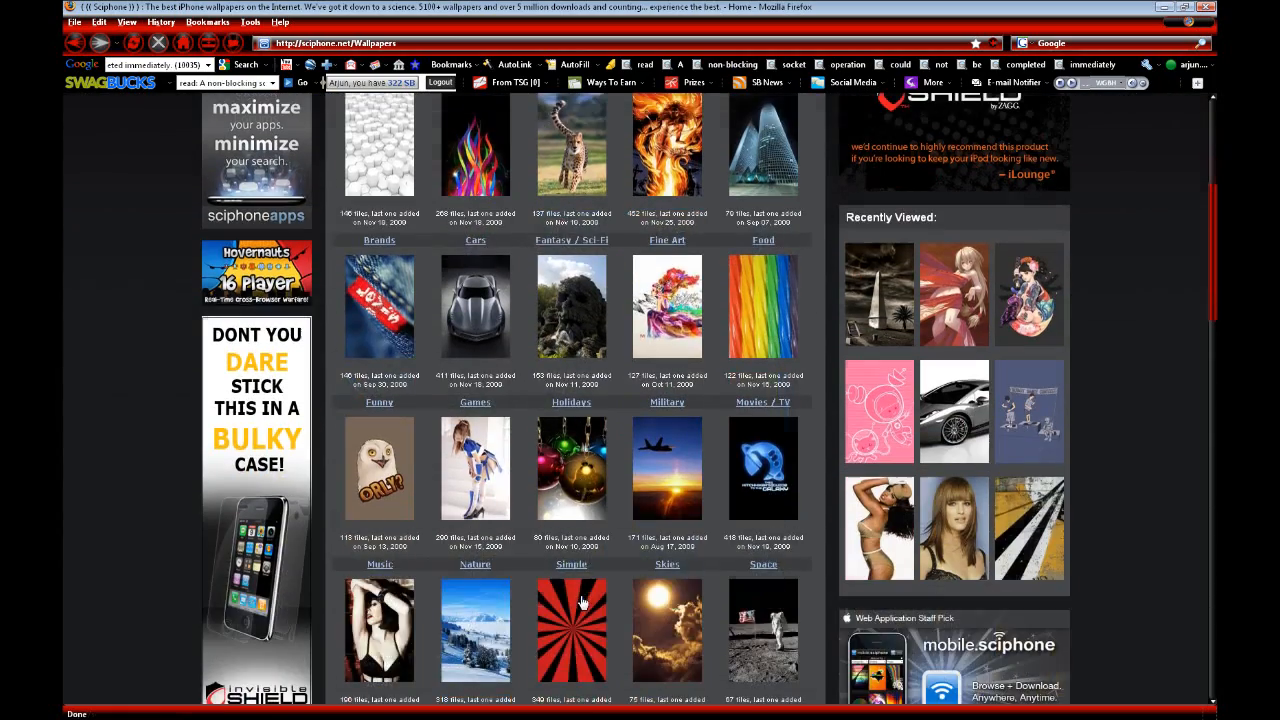
{"action": "scroll", "scroll_direction": "down", "scroll_amount": 3}
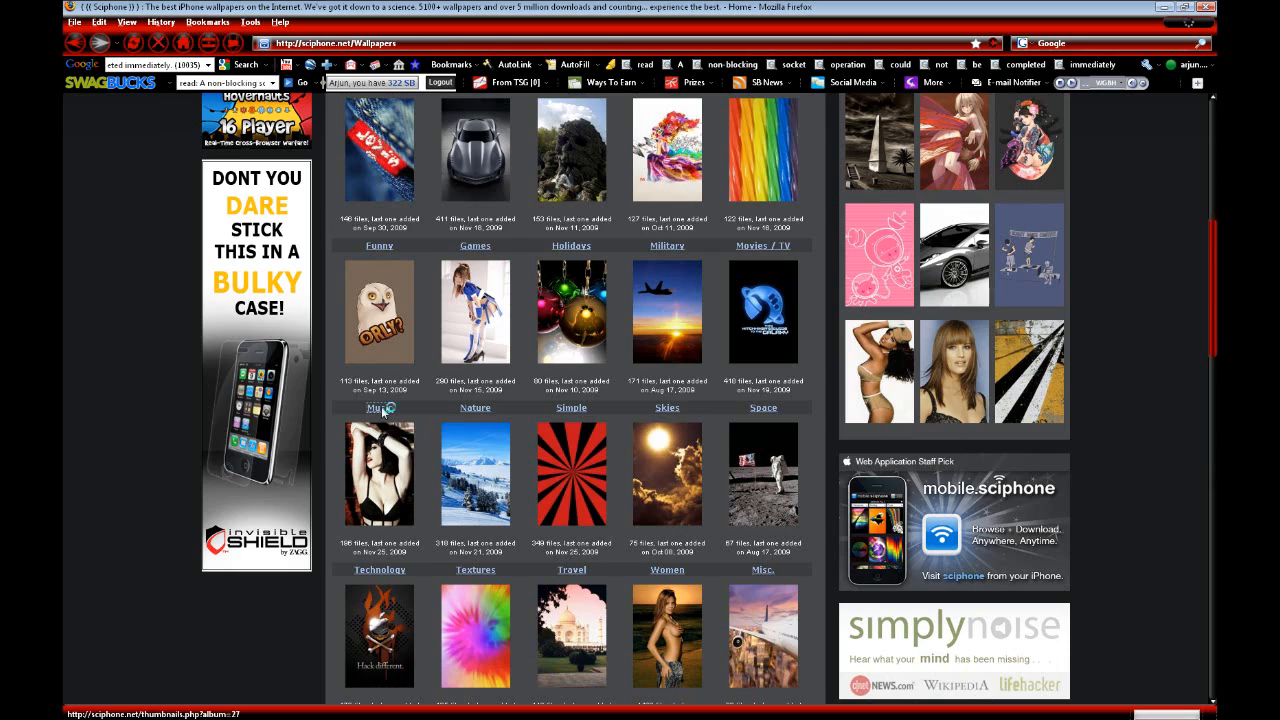
{"action": "left_click", "coordinate": [378, 407]}
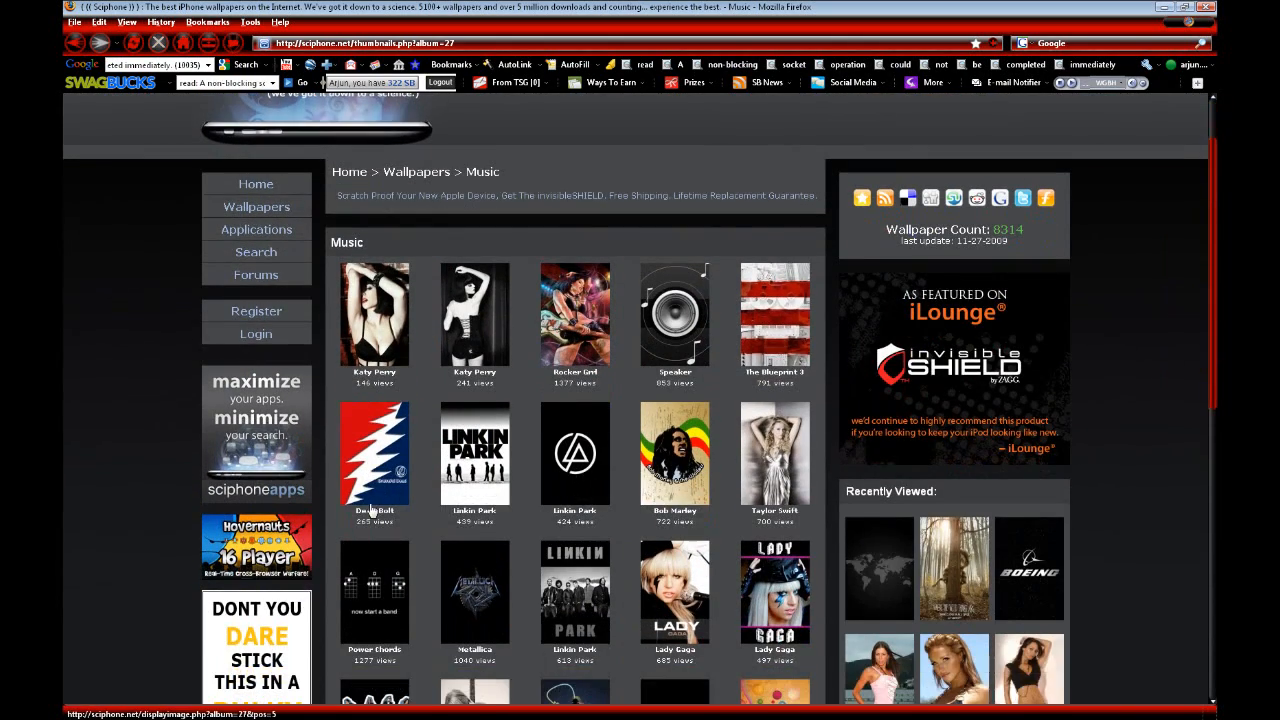
{"action": "scroll", "scroll_direction": "down", "scroll_amount": 3}
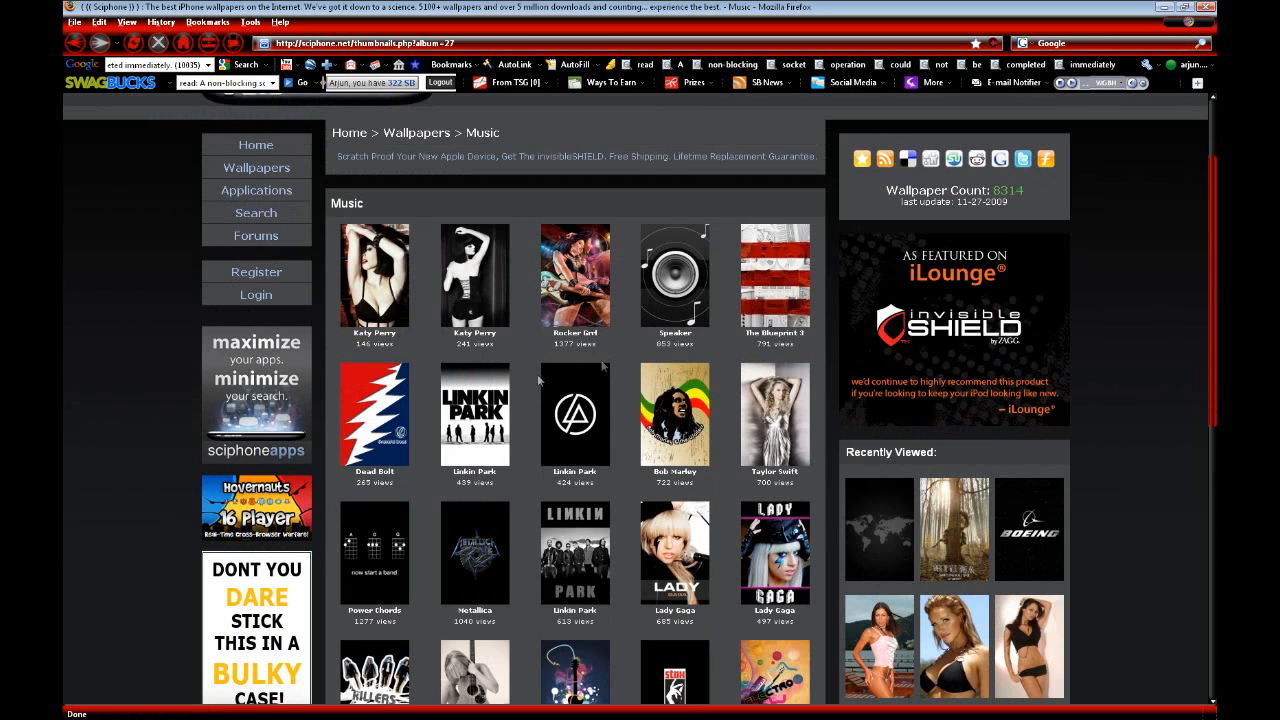
{"action": "left_click", "coordinate": [775, 413]}
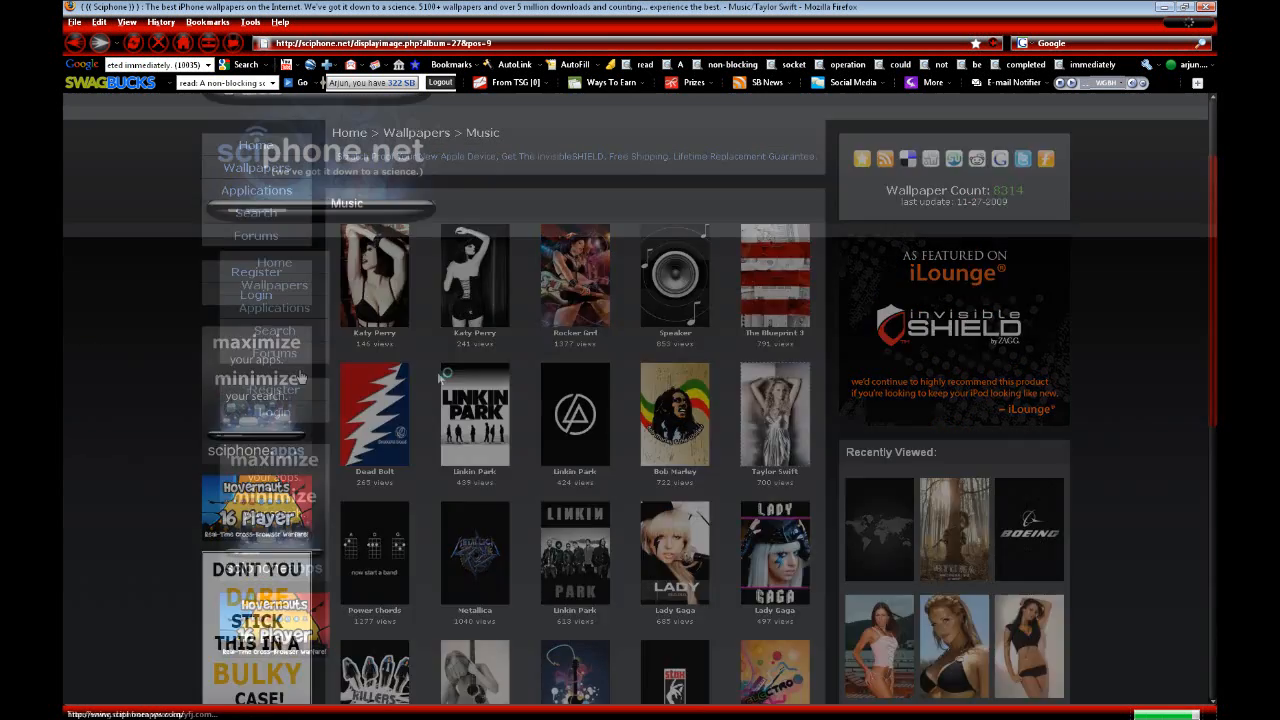
Save the Taylor Swift wallpaper image to the Desktop as Default.png
{"action": "left_click", "coordinate": [774, 413]}
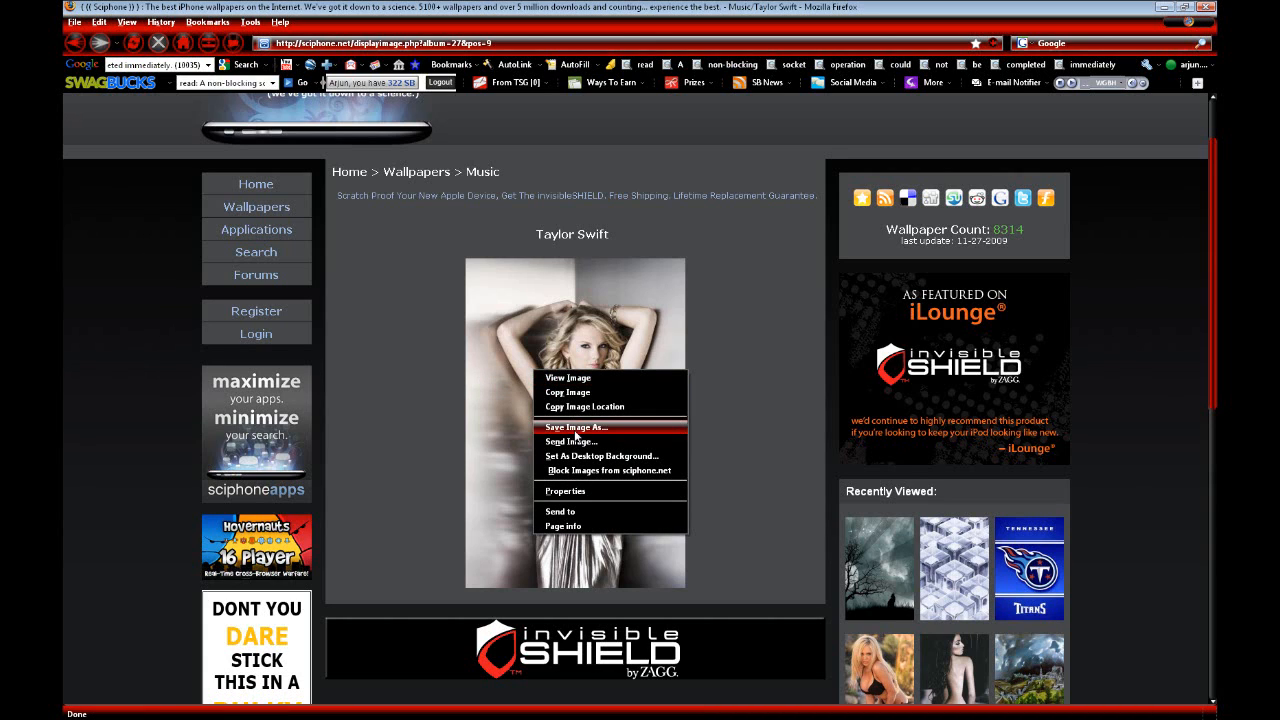
{"action": "left_click", "coordinate": [577, 427]}
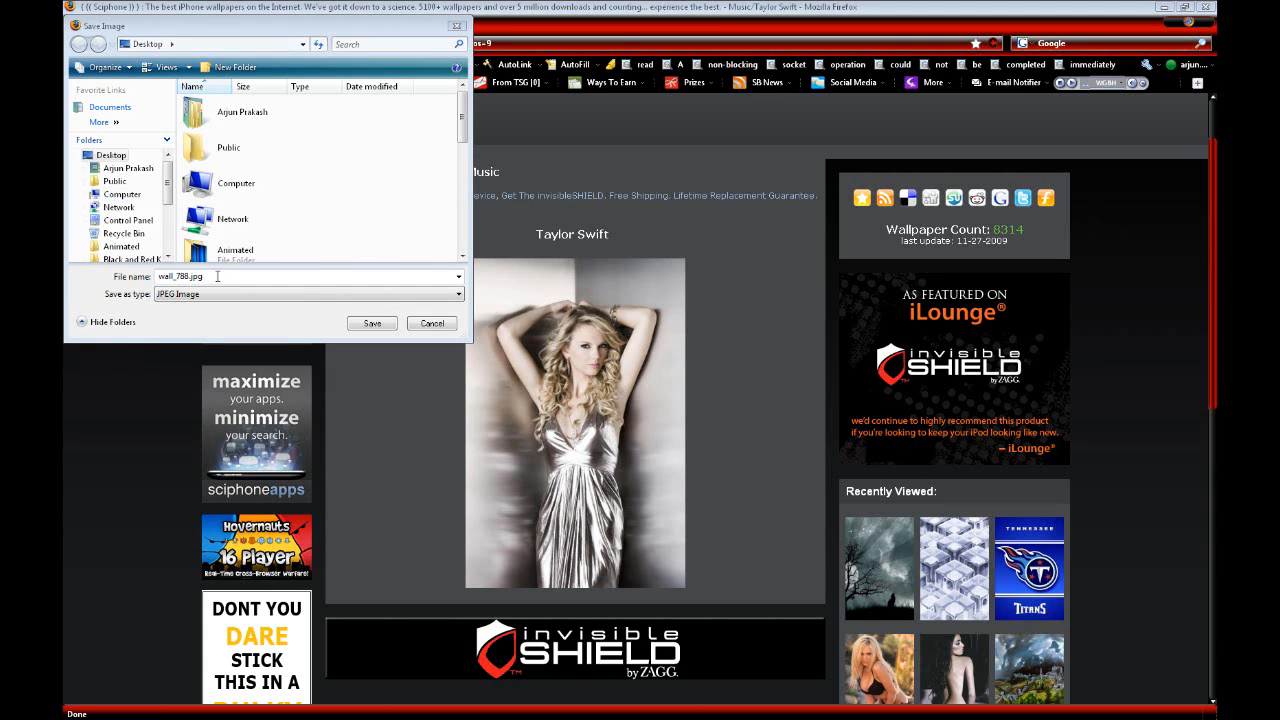
{"action": "double_click", "coordinate": [182, 276]}
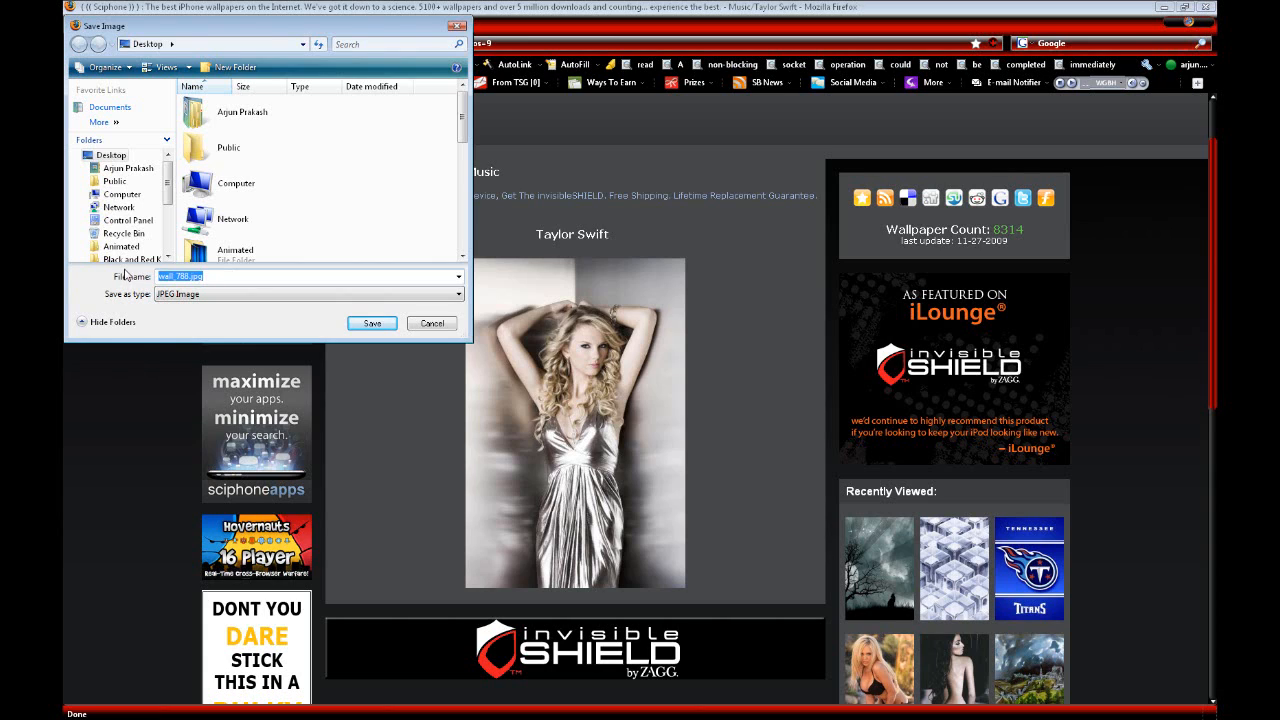
{"action": "type", "text": "Default"}
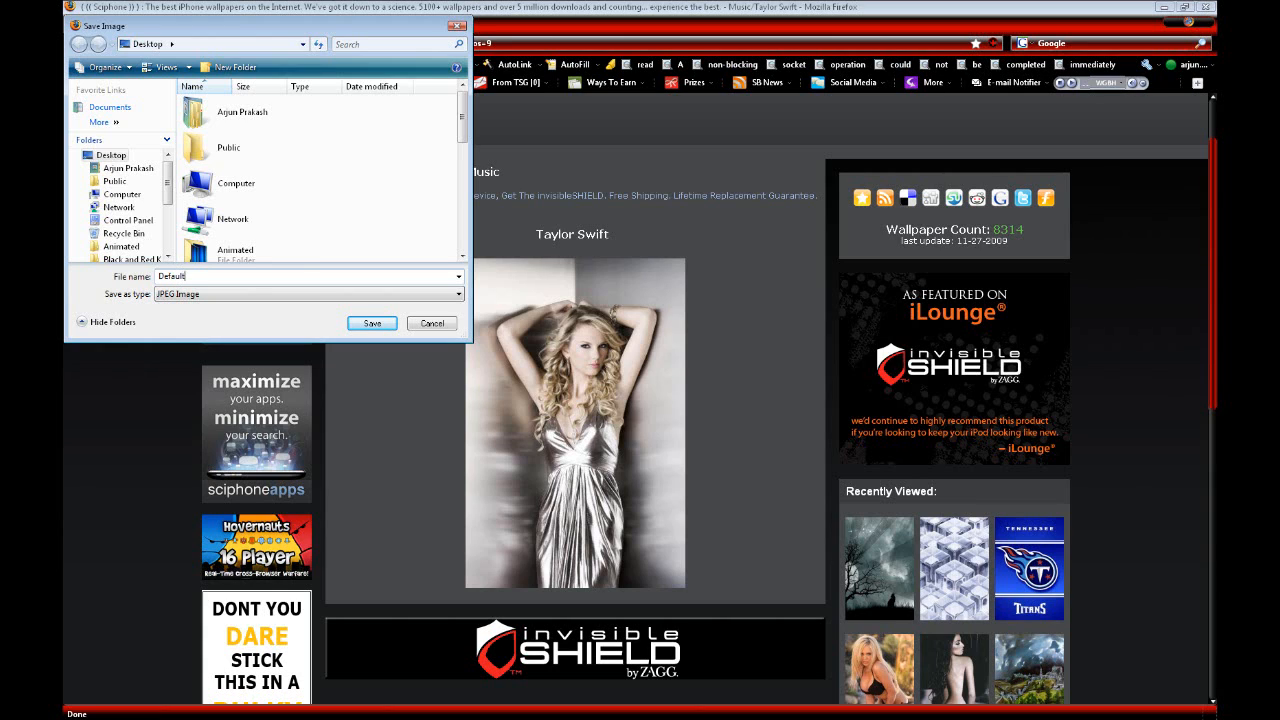
{"action": "type", "text": "png"}
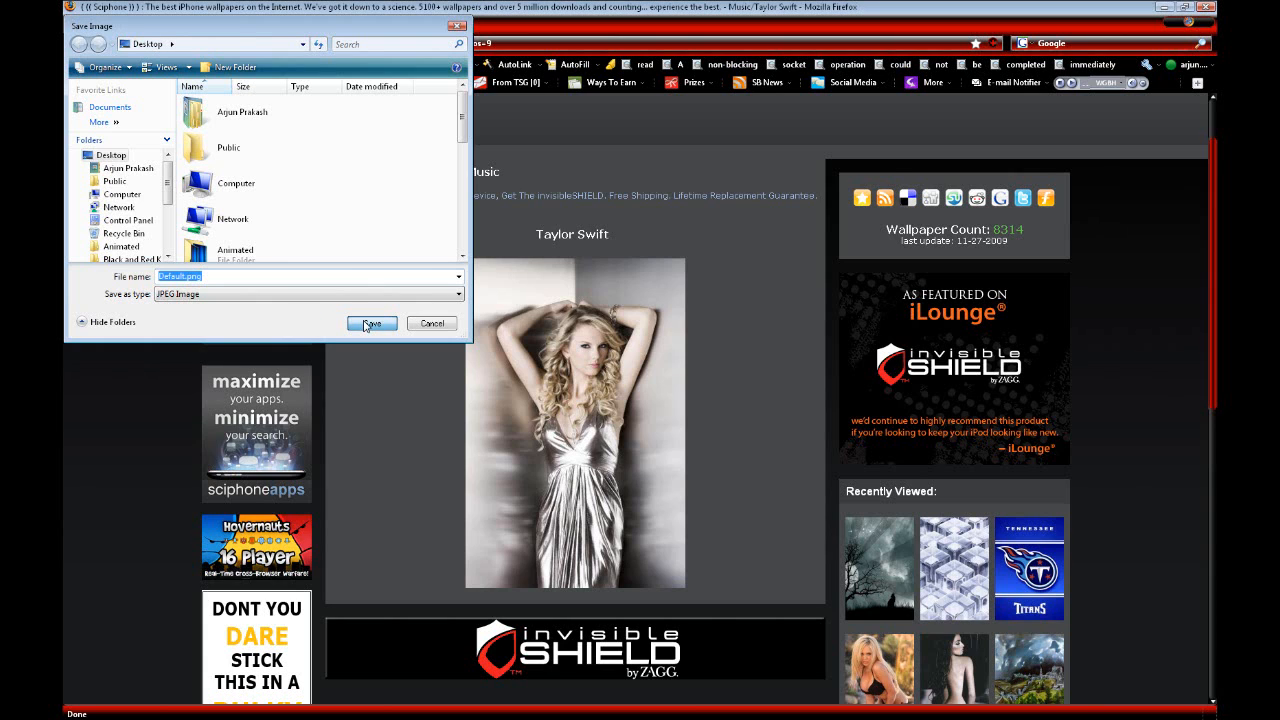
{"action": "left_click", "coordinate": [371, 323]}
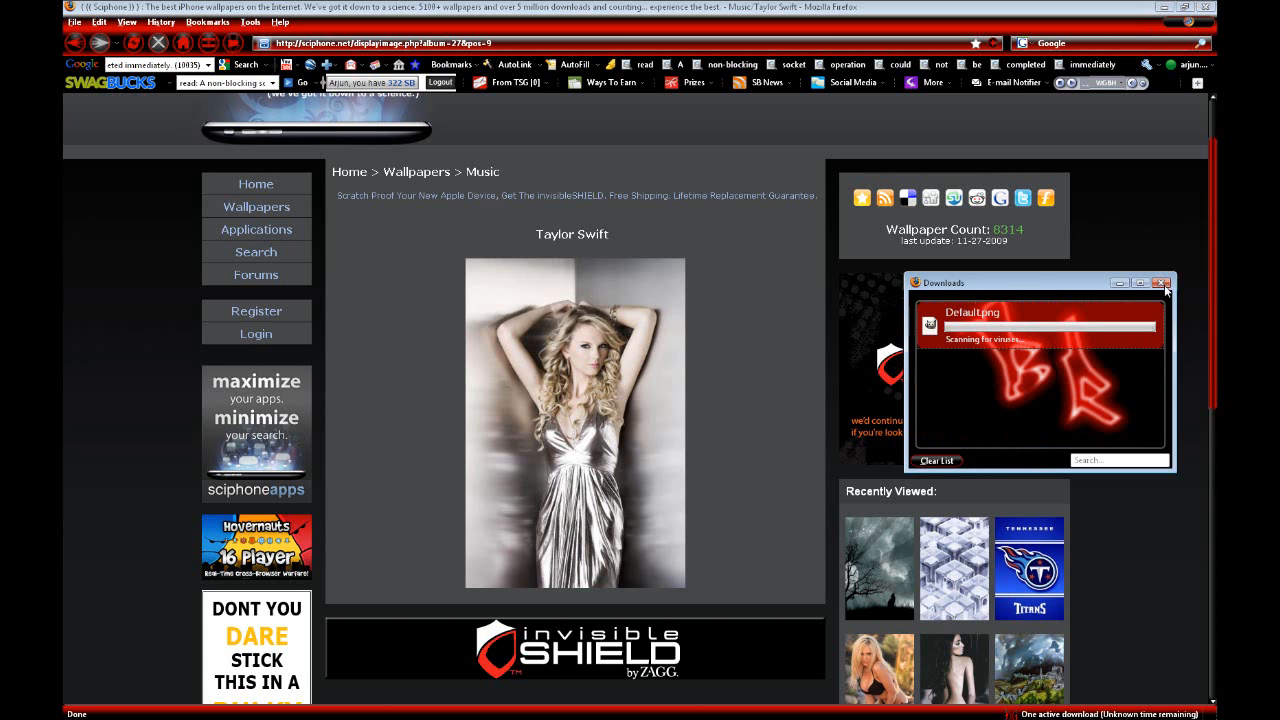
Close Downloads, move Default.png to the upper-middle desktop, and launch WinSCP
{"action": "left_click", "coordinate": [1163, 284]}
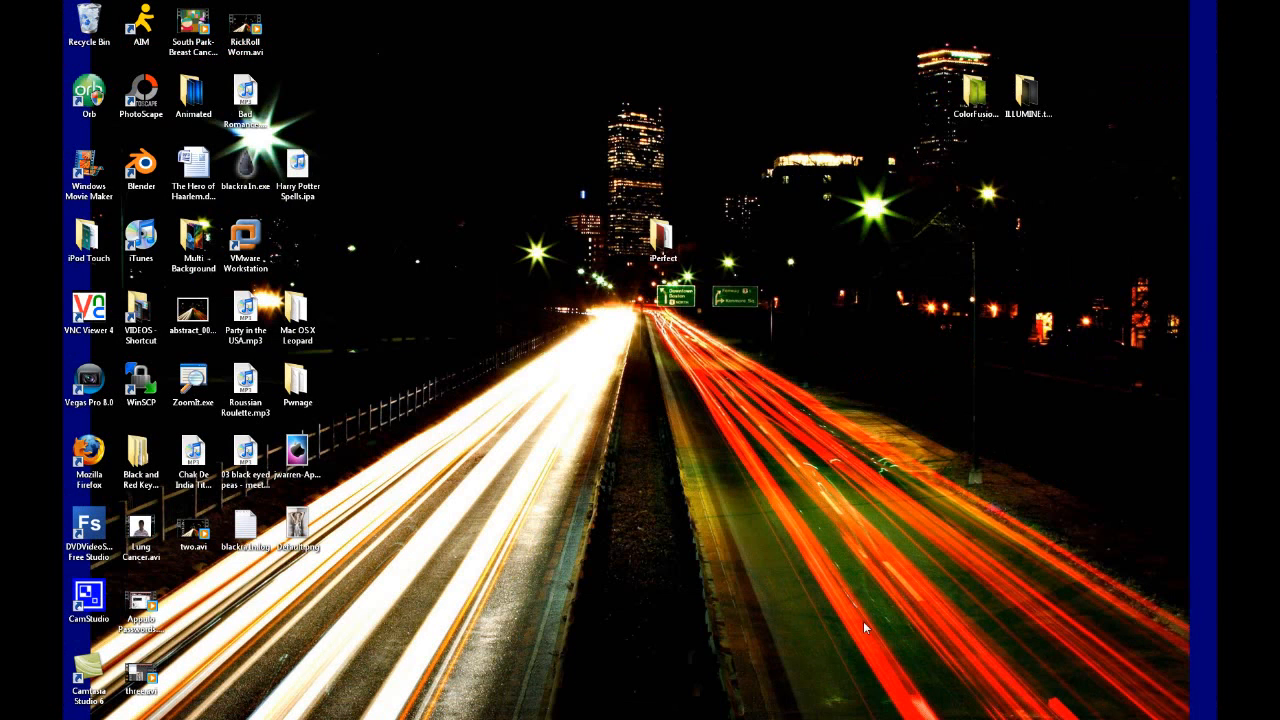
{"action": "left_click", "coordinate": [323, 530]}
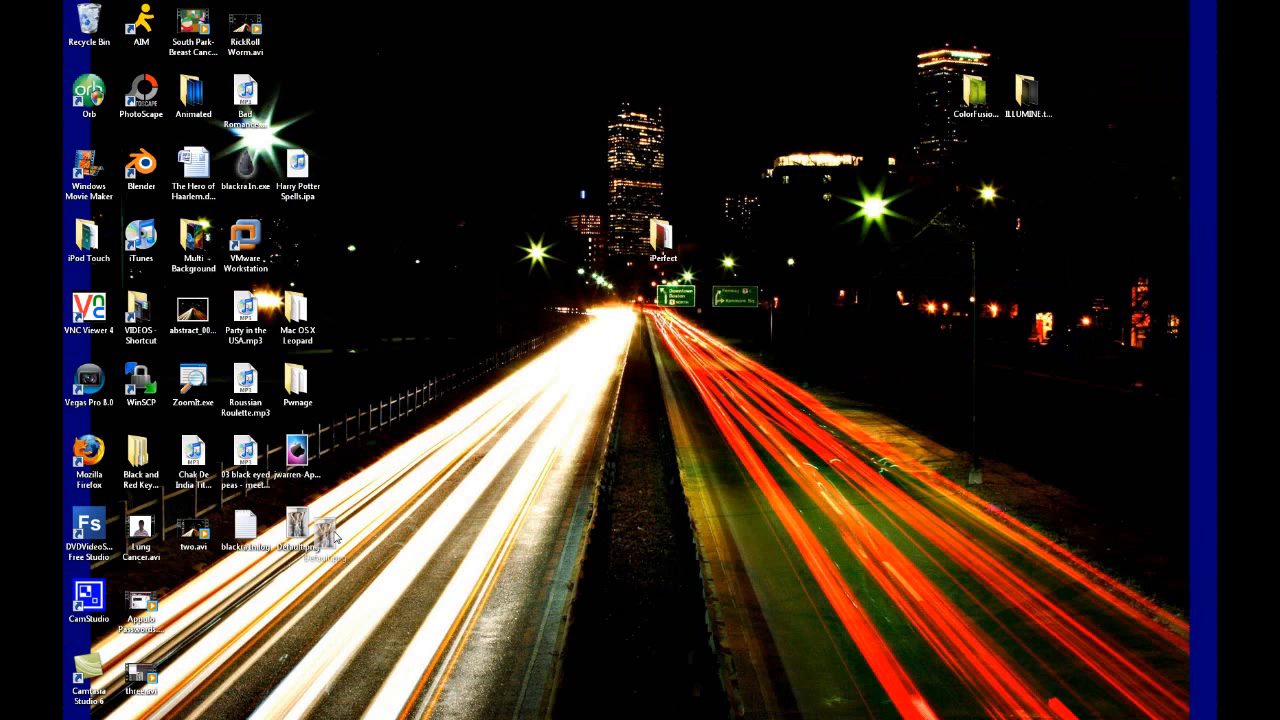
{"action": "left_click_drag", "start_coordinate": [315, 535], "coordinate": [505, 160]}
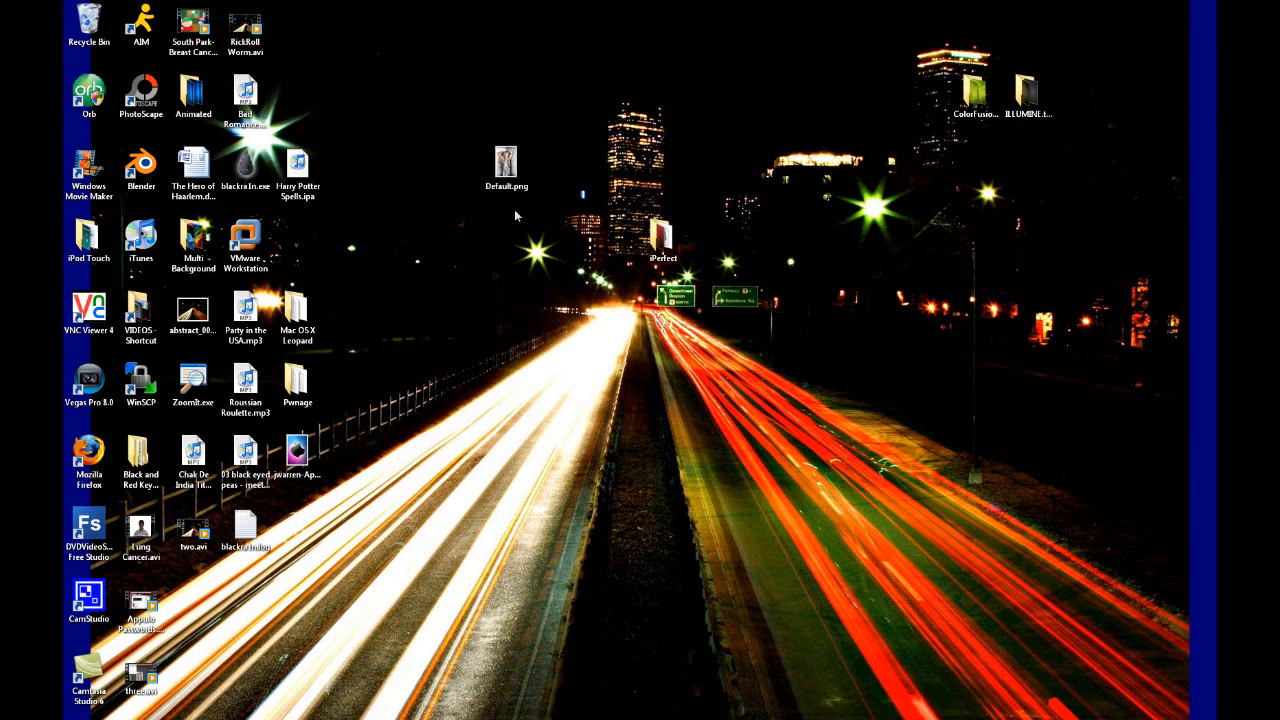
{"action": "mouse_move", "coordinate": [477, 314]}
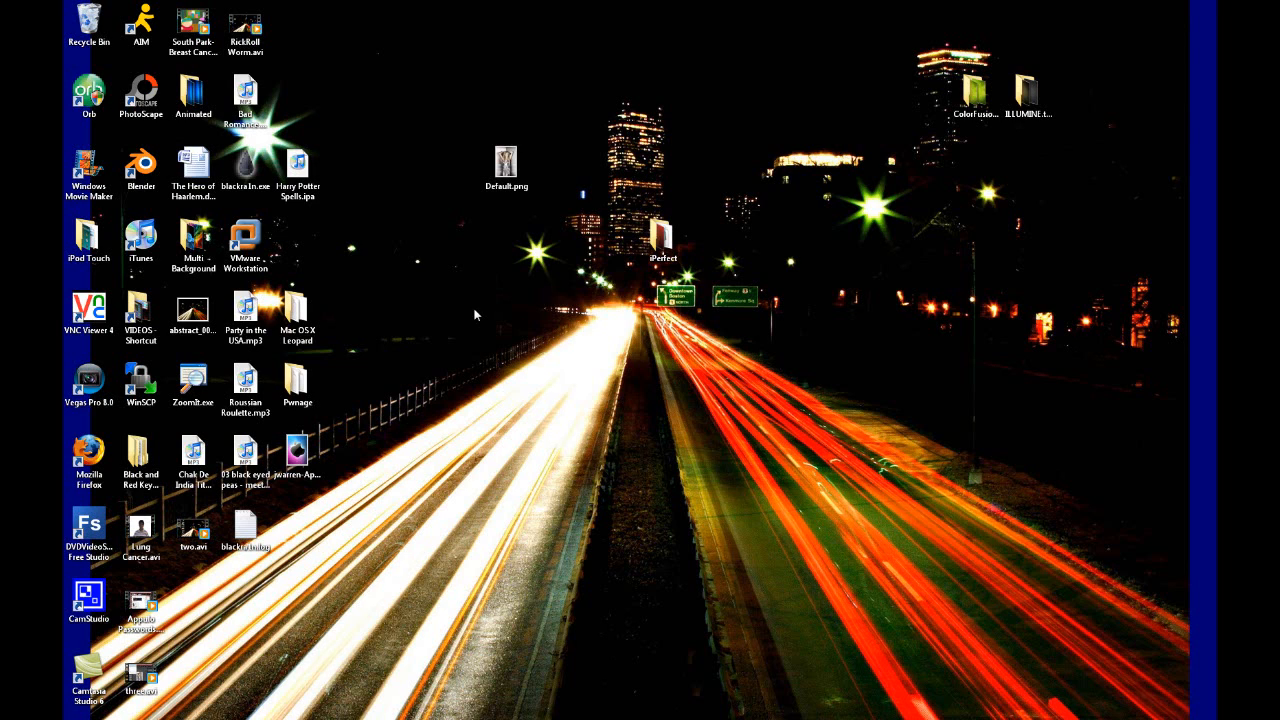
{"action": "left_click", "coordinate": [506, 162]}
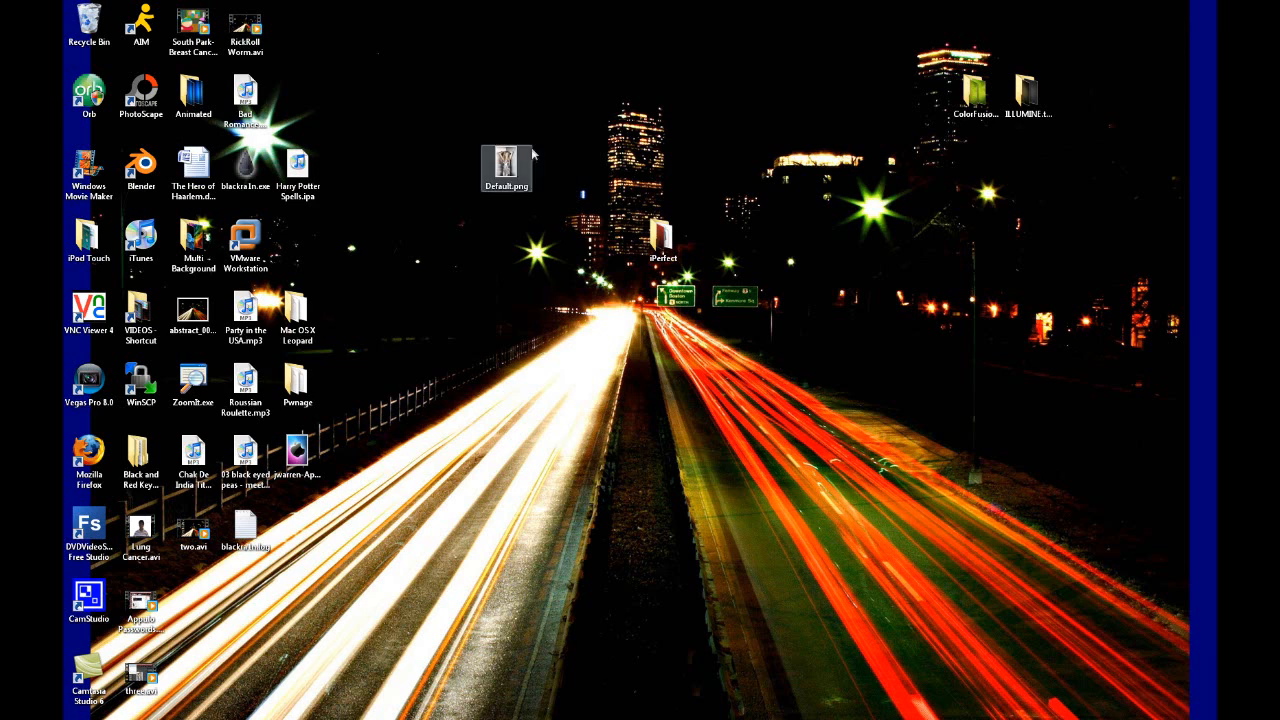
{"action": "left_click", "coordinate": [141, 383]}
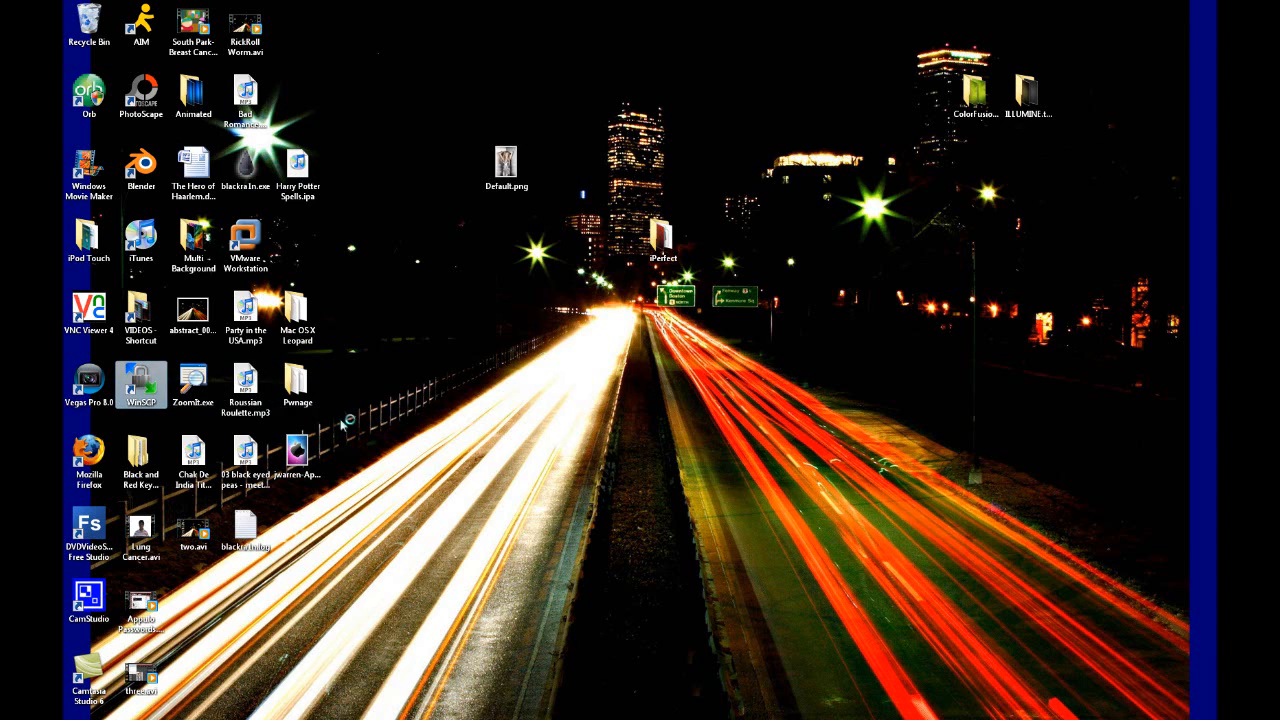
{"action": "double_click", "coordinate": [141, 383]}
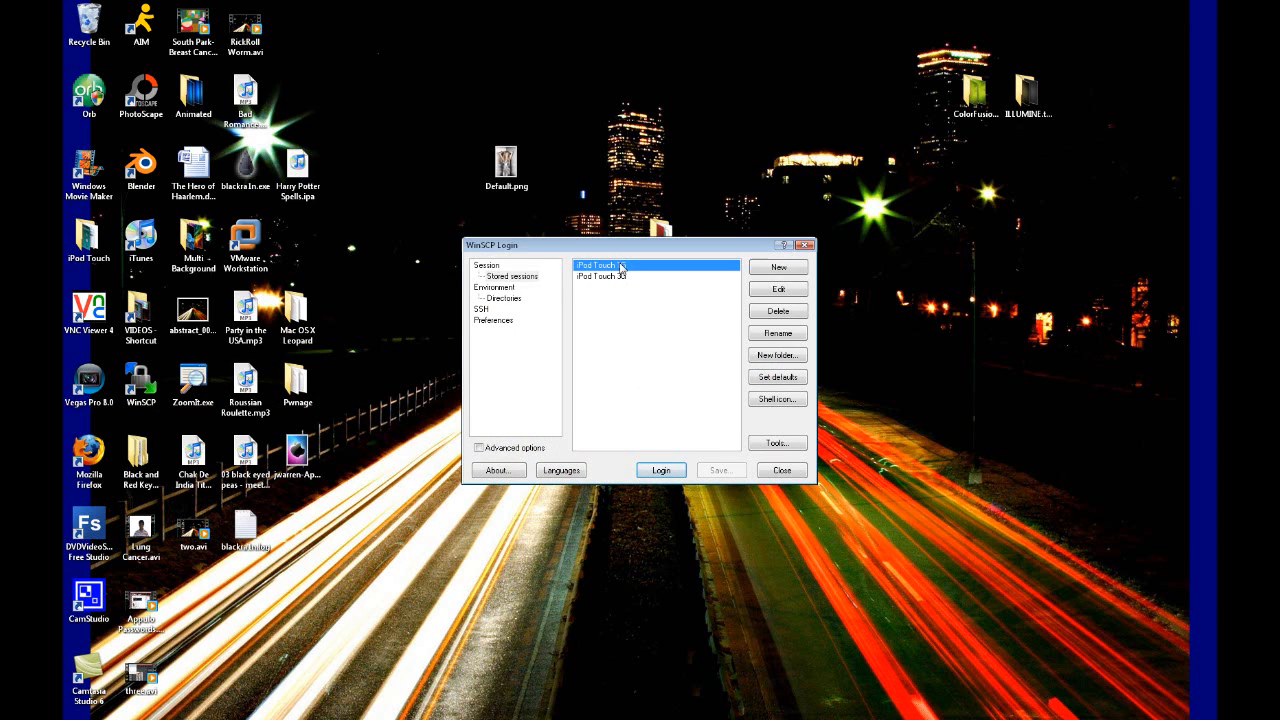
Connect to the saved iPod Touch session and reposition the file transfer window
{"action": "left_click", "coordinate": [782, 470]}
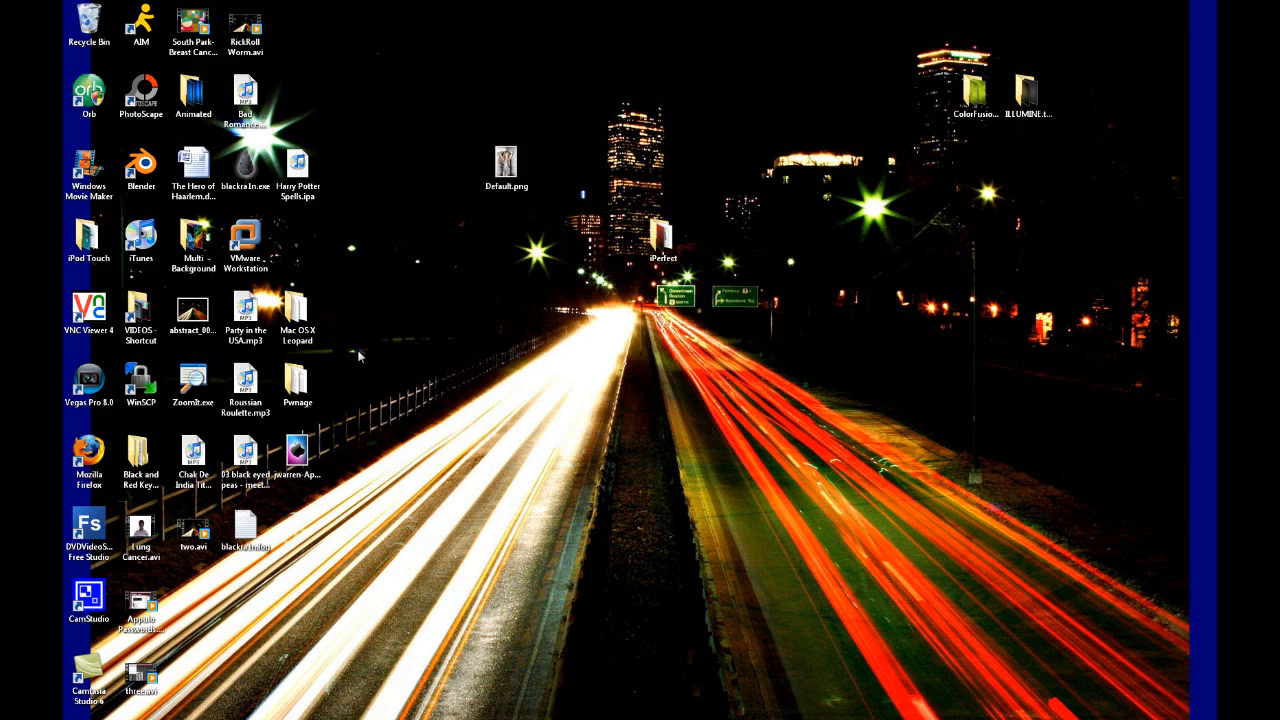
{"action": "double_click", "coordinate": [141, 390]}
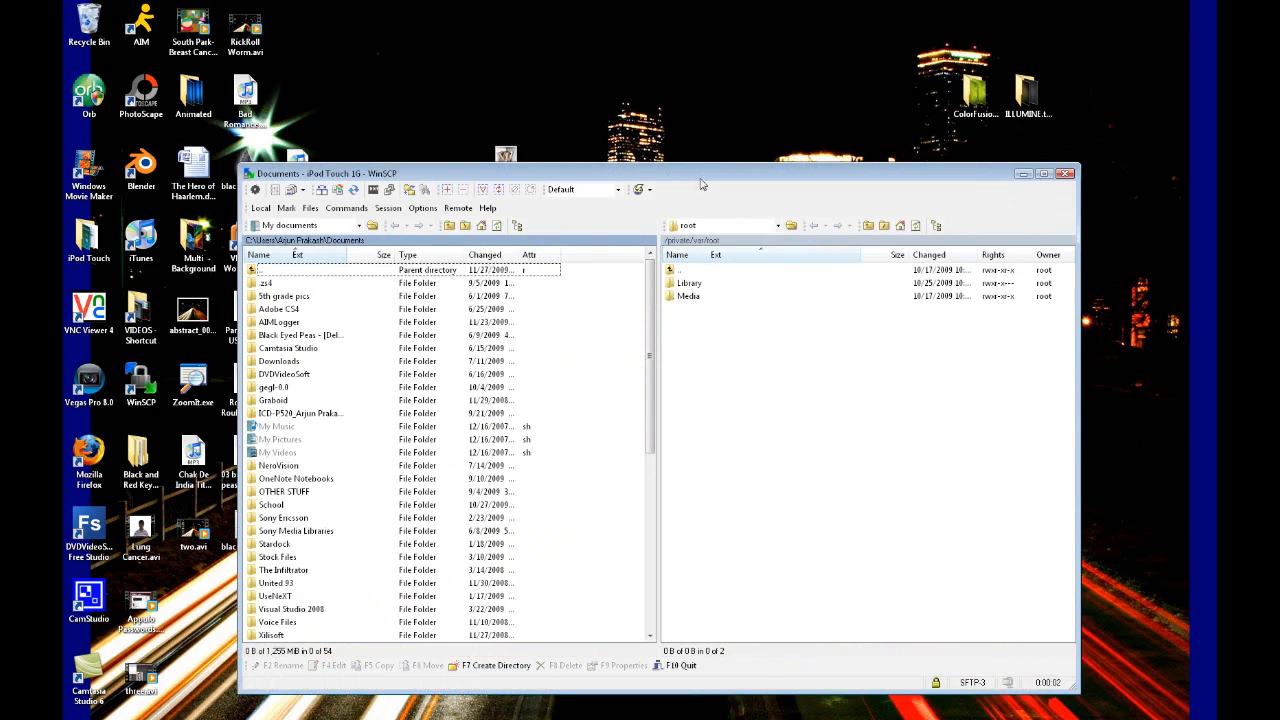
{"action": "left_click_drag", "start_coordinate": [700, 173], "coordinate": [650, 202]}
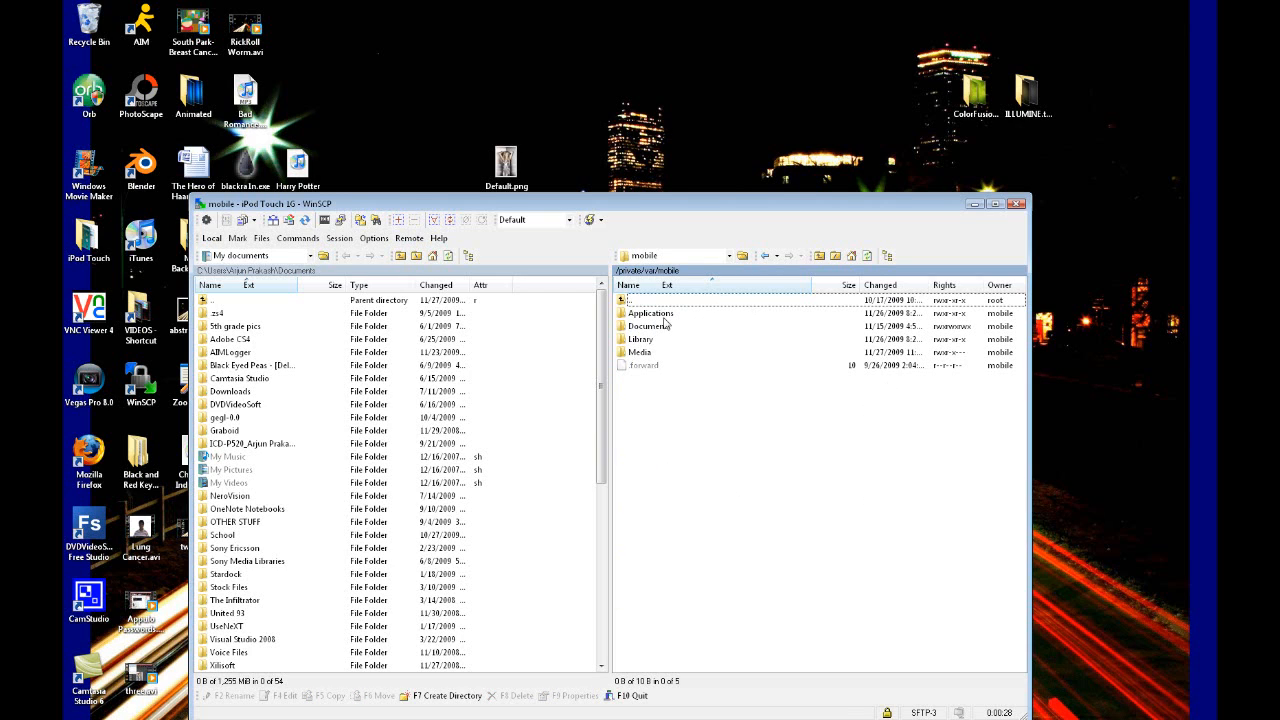
{"action": "mouse_move", "coordinate": [665, 320]}
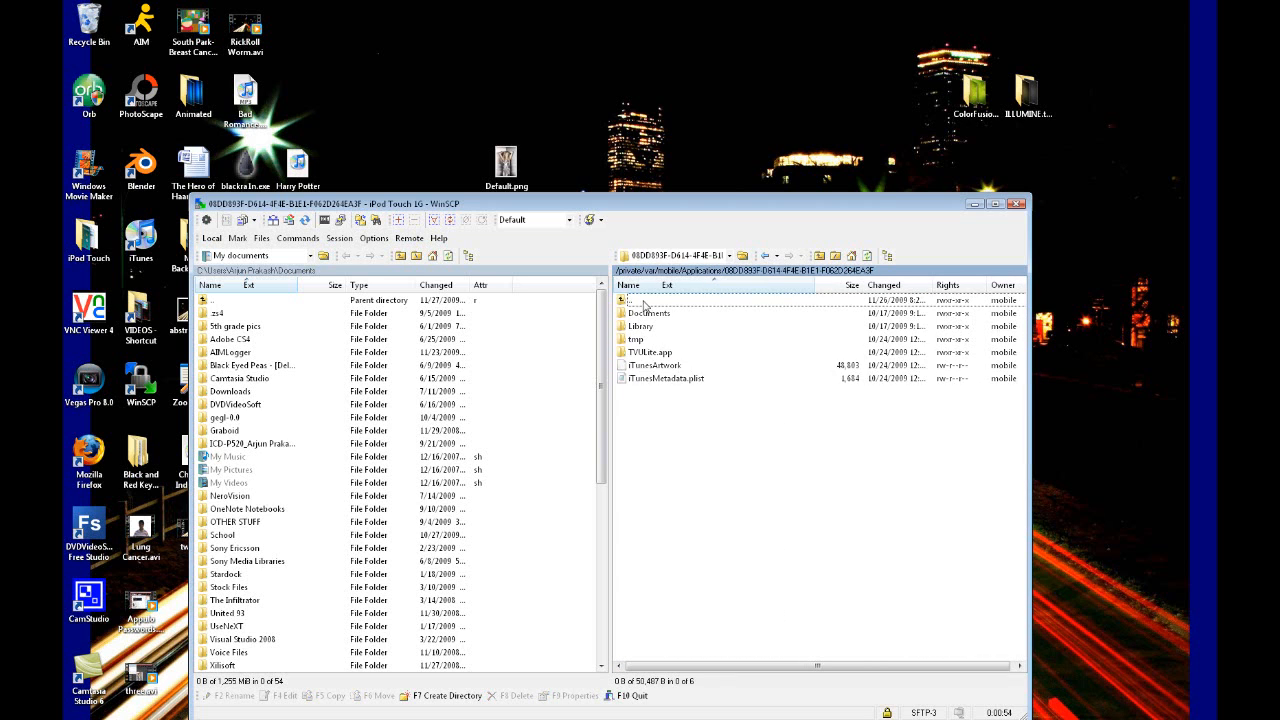
Return to the installed apps list and open the 0319DCB3… folder holding AIM.app
{"action": "double_click", "coordinate": [630, 300]}
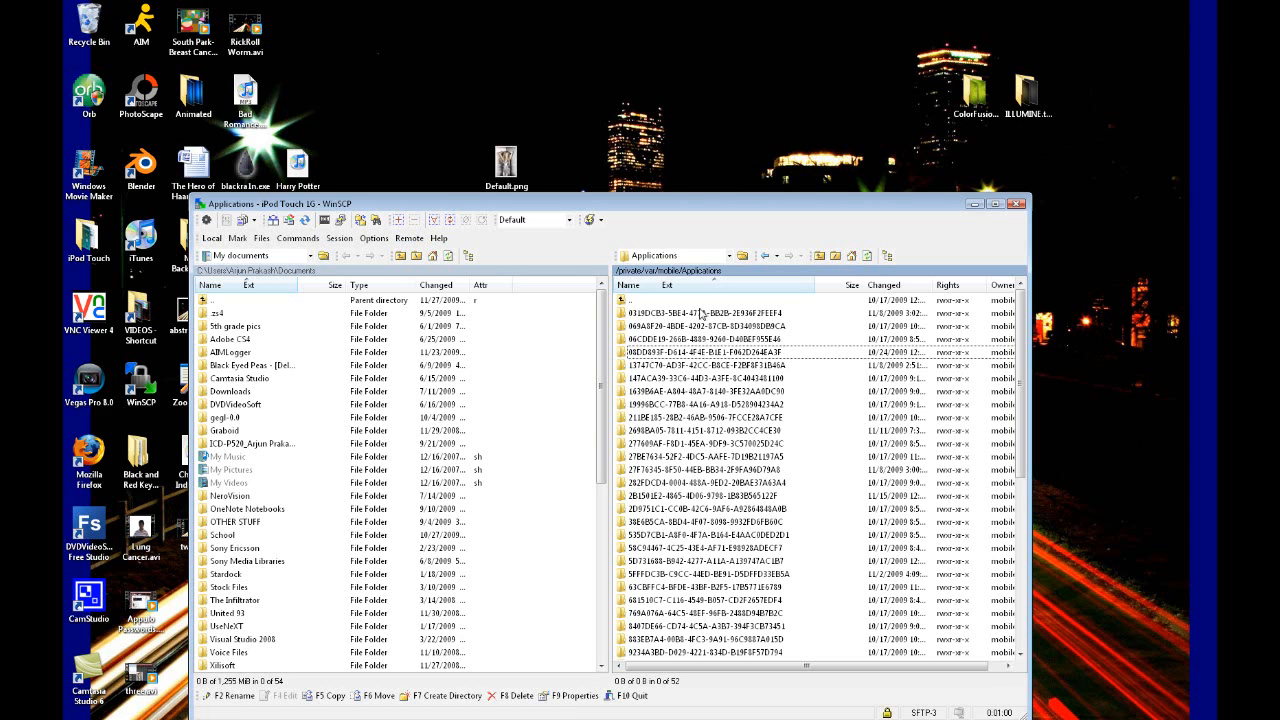
{"action": "double_click", "coordinate": [700, 313]}
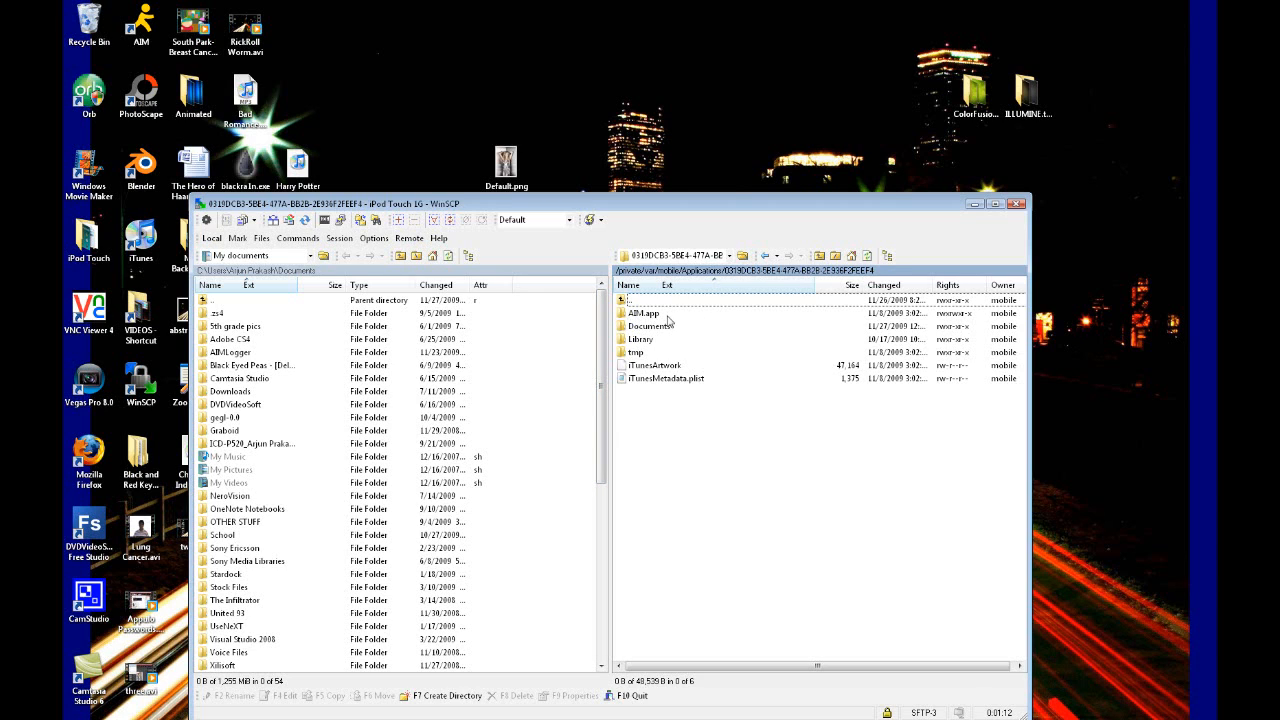
{"action": "mouse_move", "coordinate": [645, 320]}
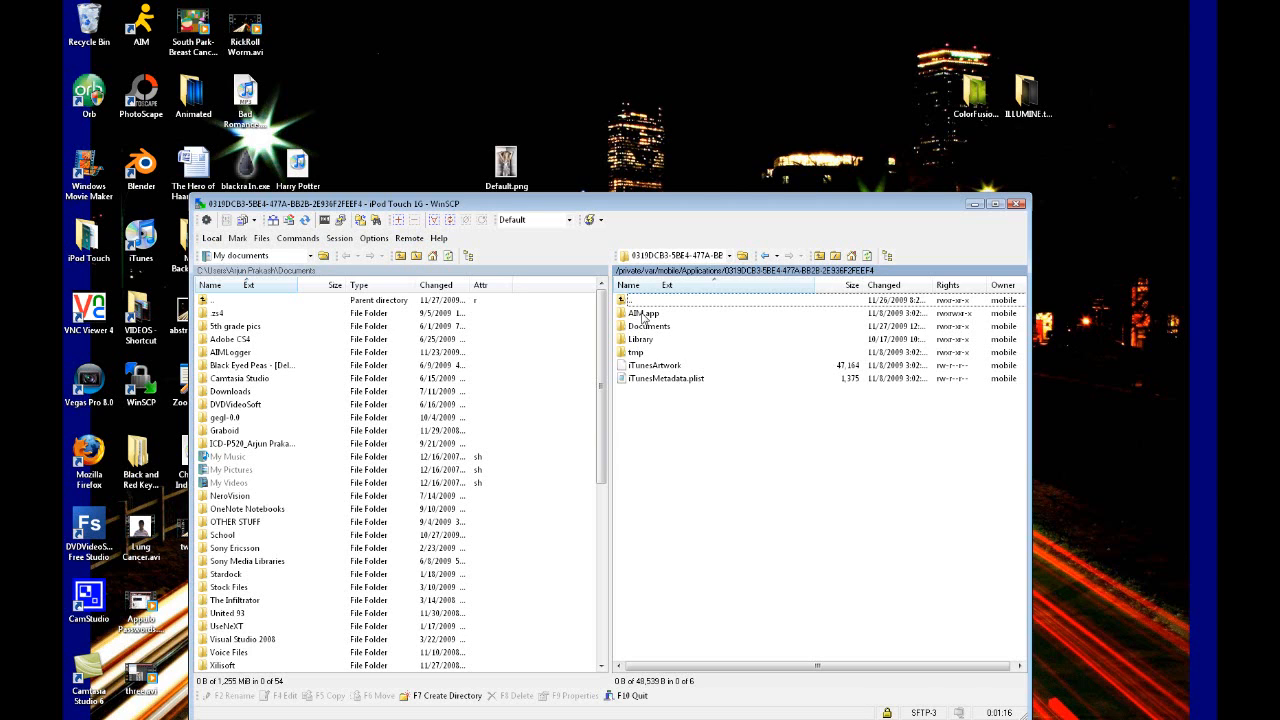
Open AIM.app and overwrite its Default.png with the desktop's custom Default.png
{"action": "double_click", "coordinate": [638, 313]}
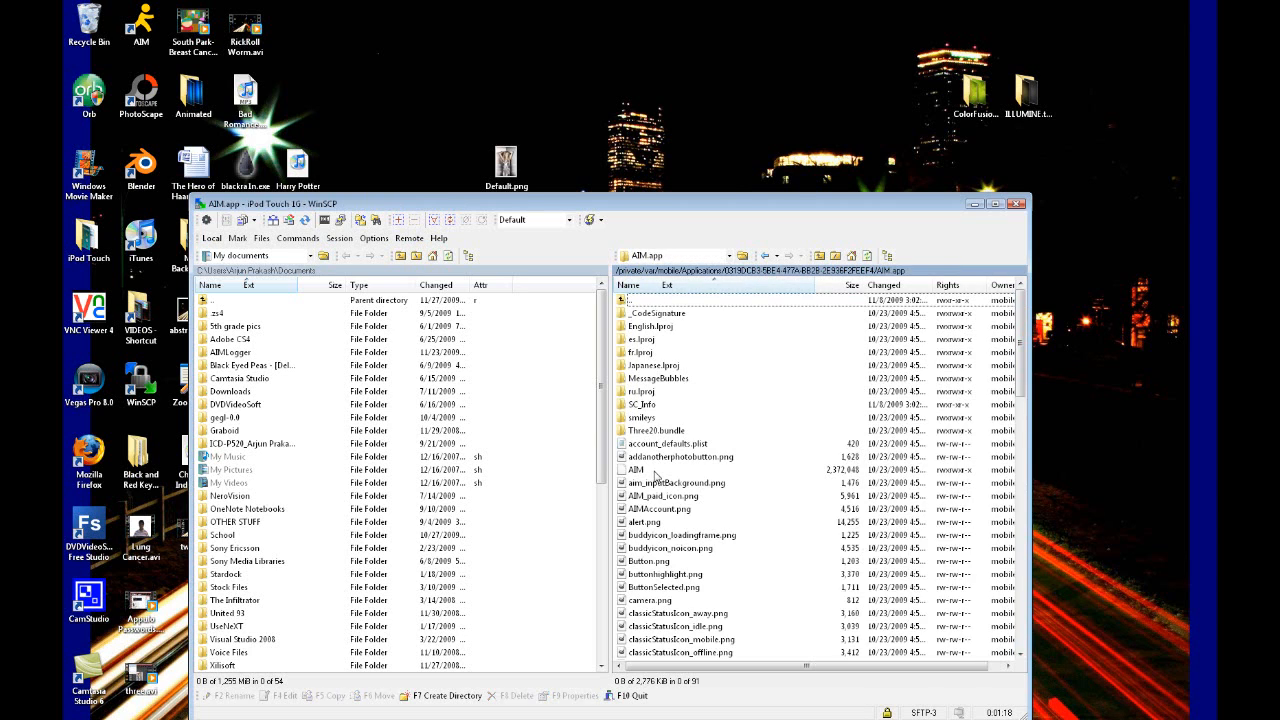
{"action": "scroll", "scroll_direction": "down", "scroll_amount": 3}
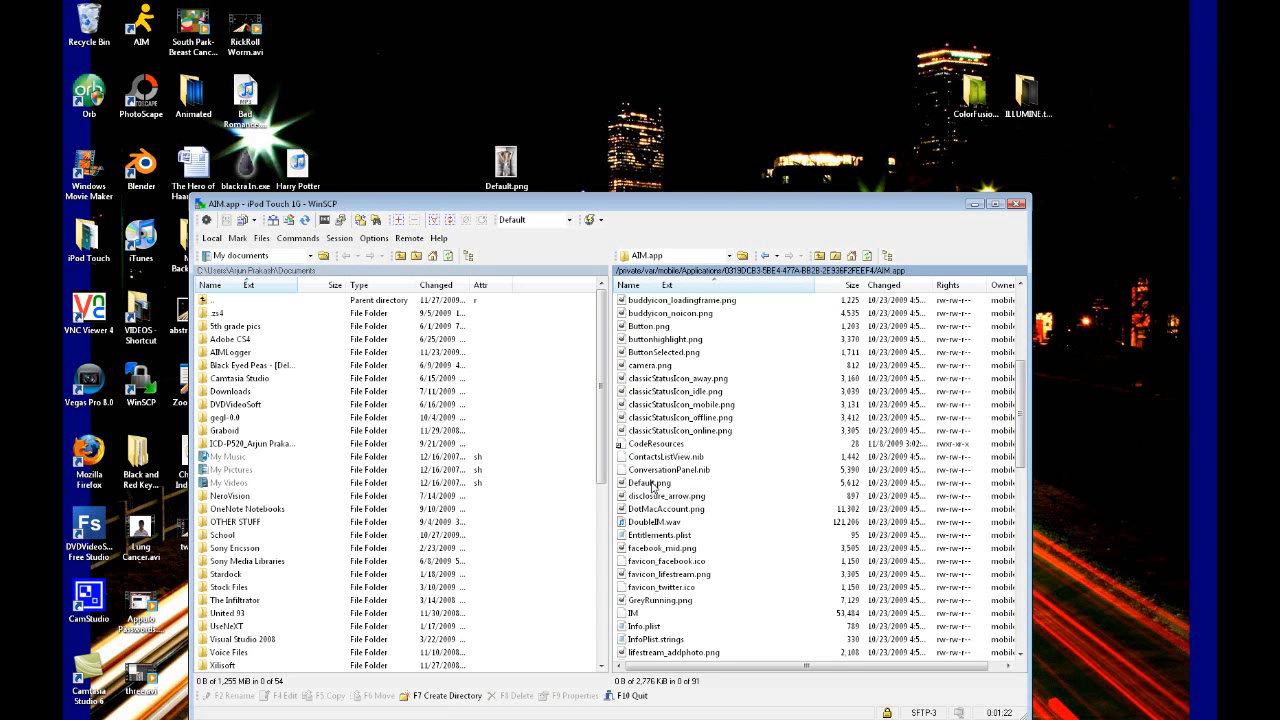
{"action": "mouse_move", "coordinate": [678, 489]}
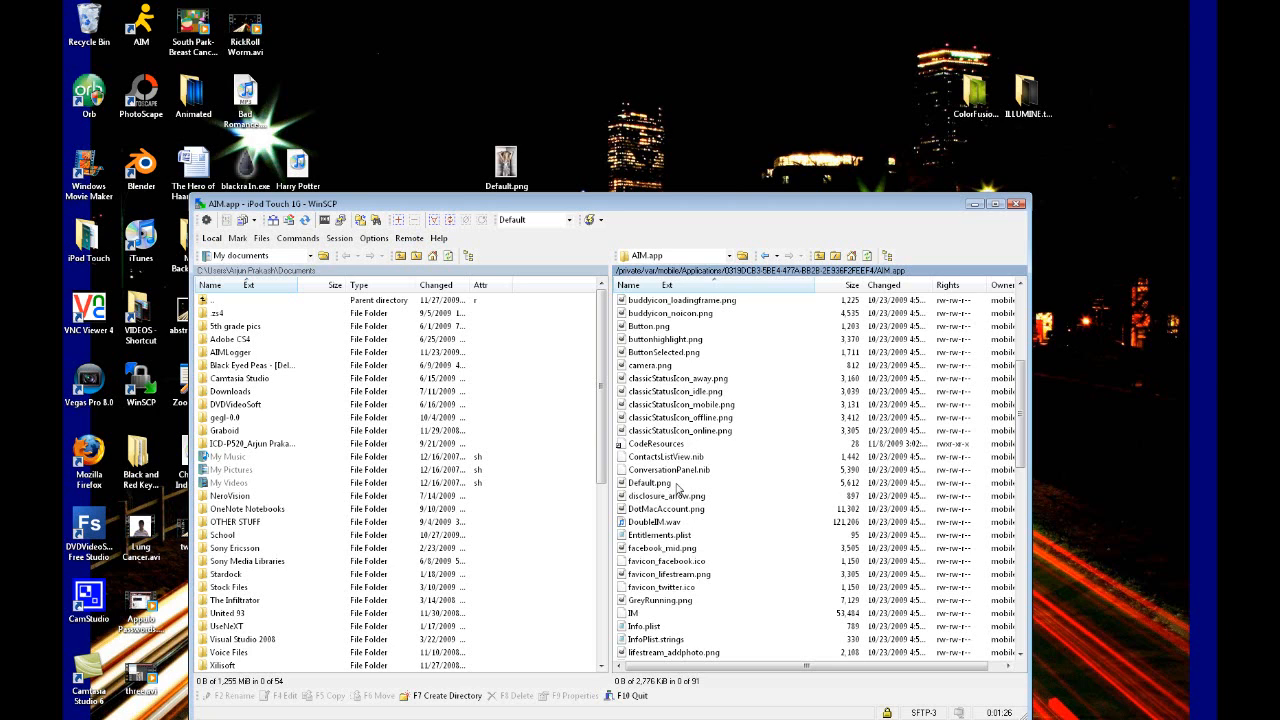
{"action": "mouse_move", "coordinate": [650, 490]}
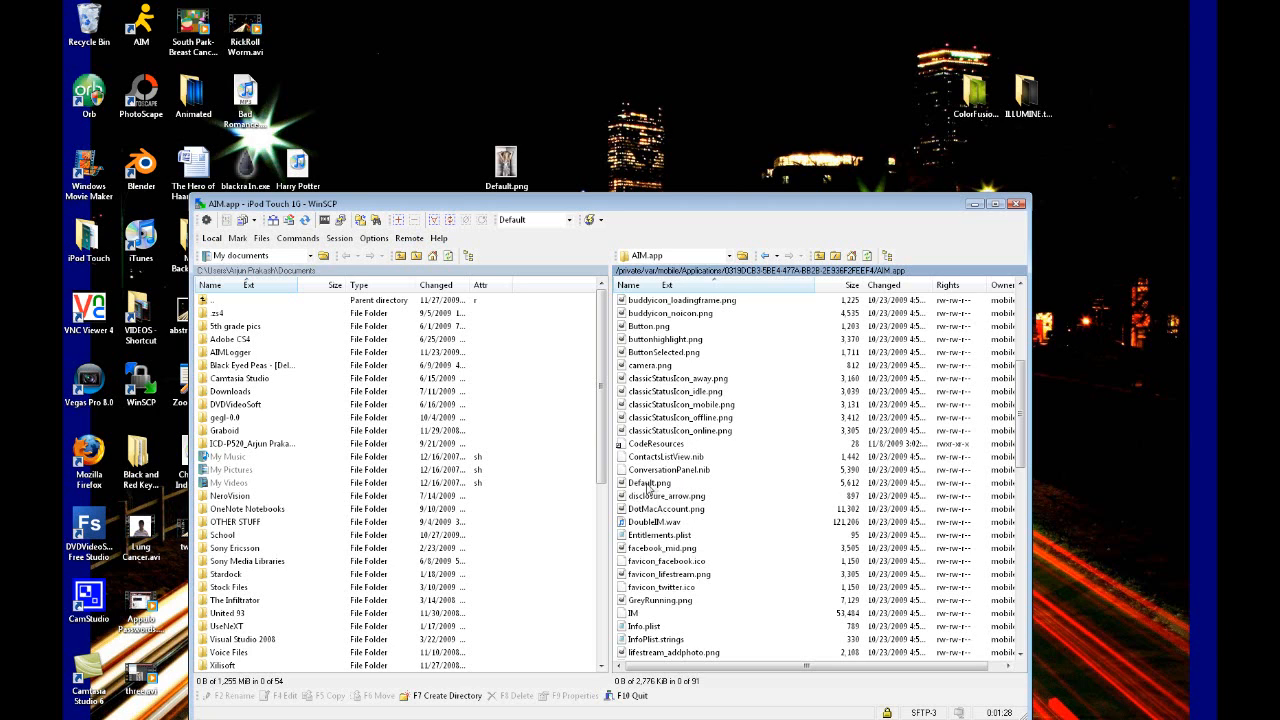
{"action": "left_click", "coordinate": [648, 482]}
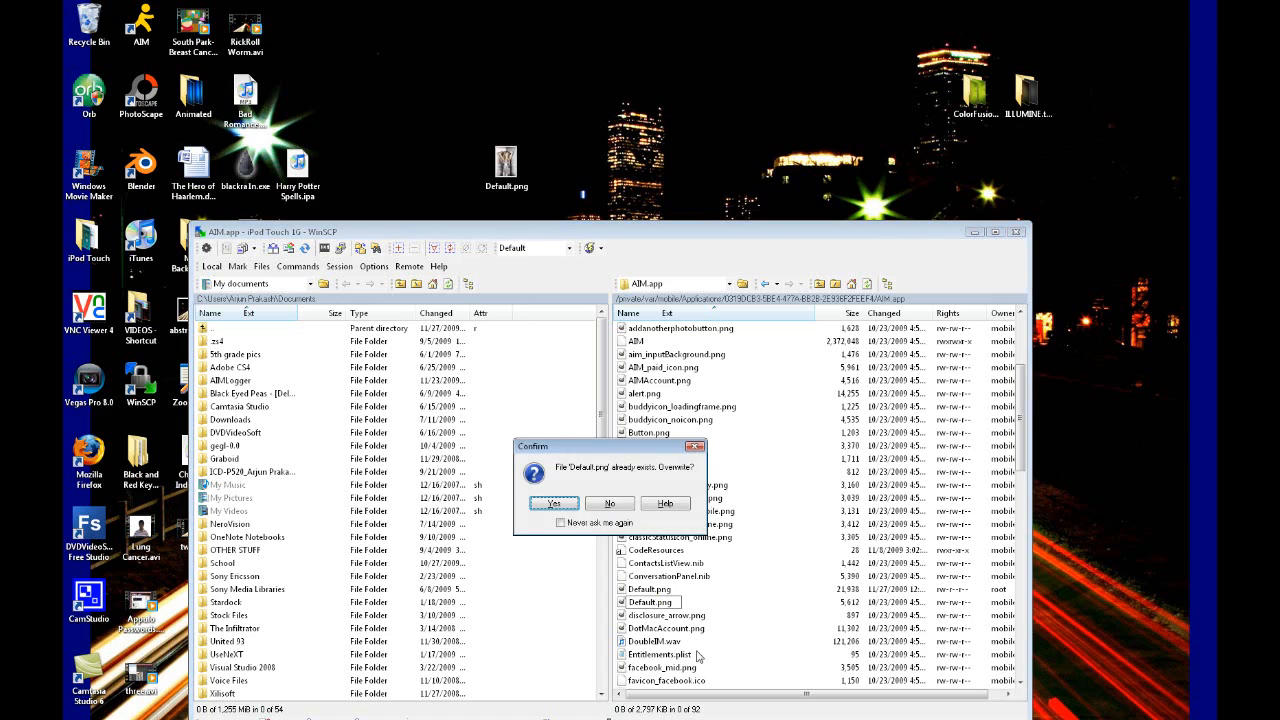
{"action": "mouse_move", "coordinate": [622, 480]}
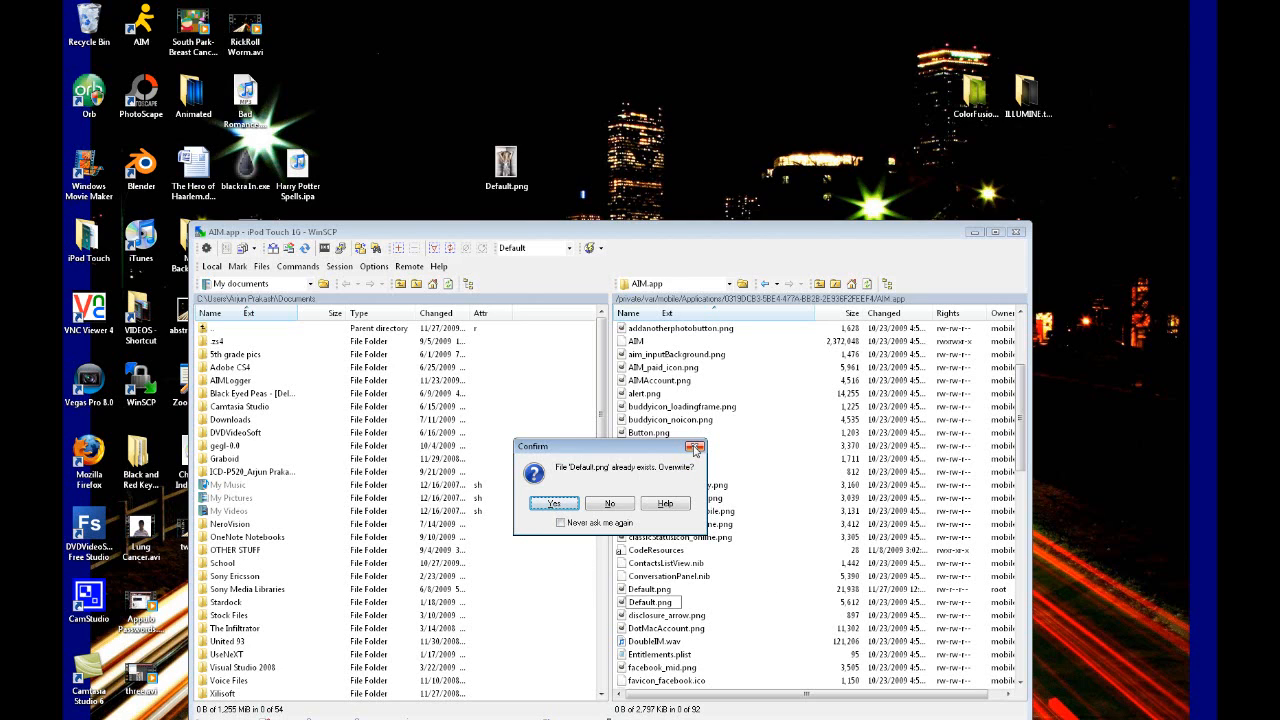
{"action": "left_click", "coordinate": [553, 503]}
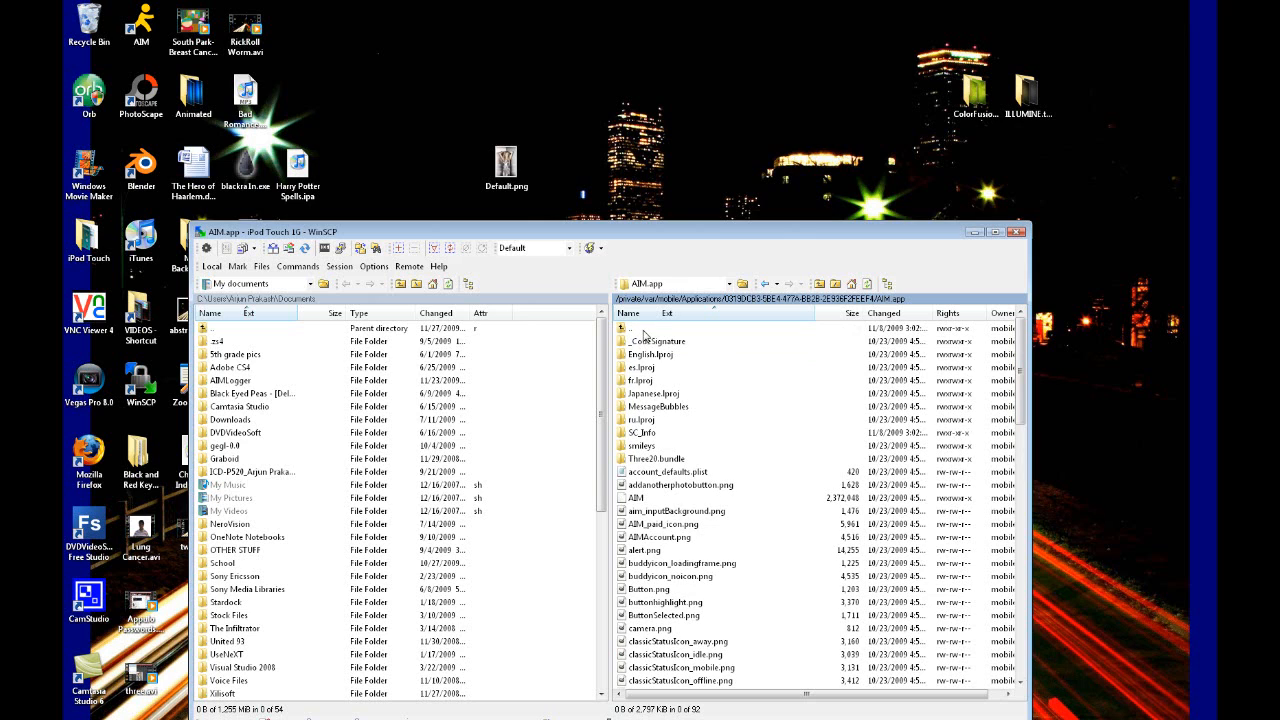
Navigate up from Applications to /private/var and open the stash folder
{"action": "double_click", "coordinate": [630, 328]}
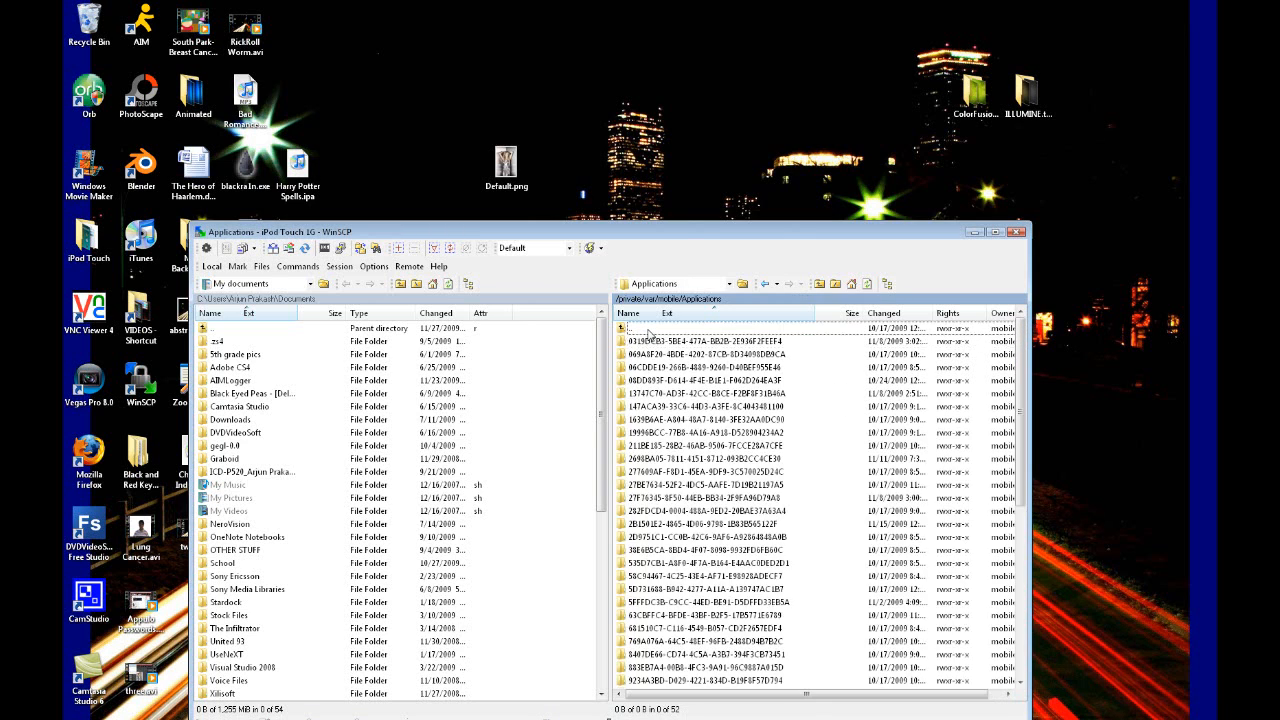
{"action": "left_click", "coordinate": [625, 327]}
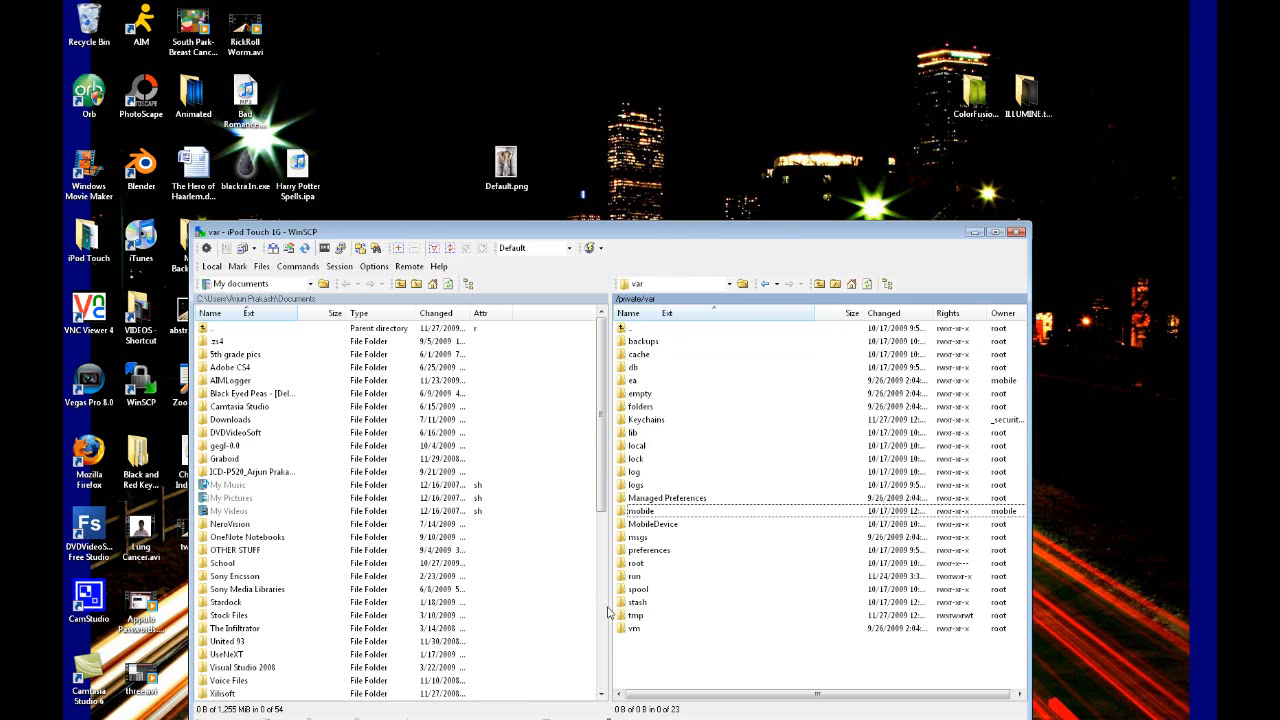
{"action": "mouse_move", "coordinate": [845, 615]}
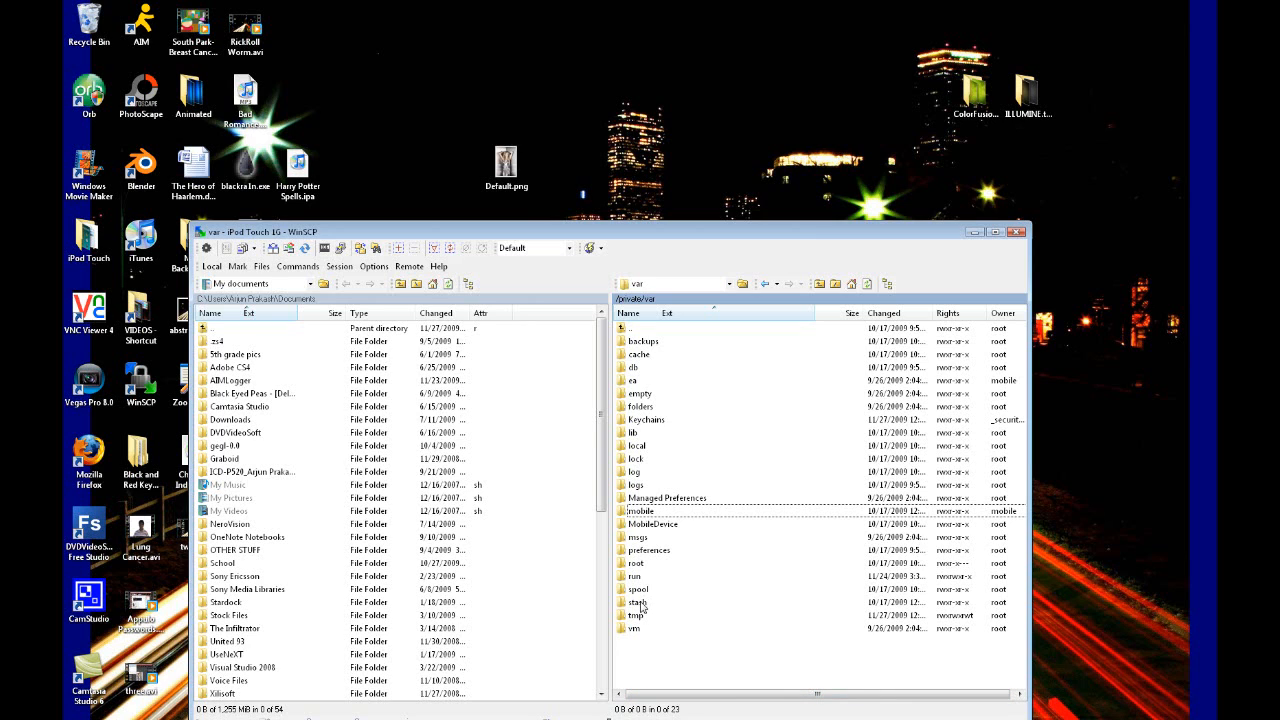
{"action": "double_click", "coordinate": [635, 602]}
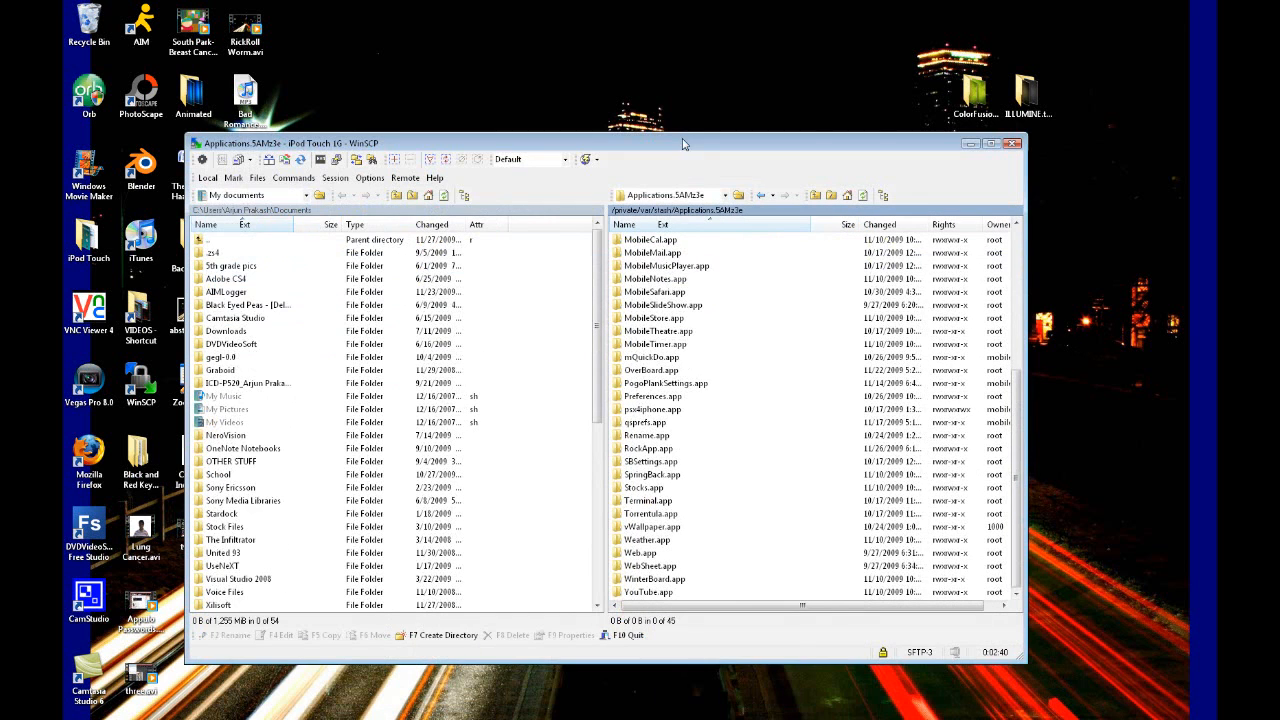
Scroll Calculator.app's files and right-click Default.png to replace it
{"action": "scroll", "scroll_direction": "up", "scroll_amount": 3}
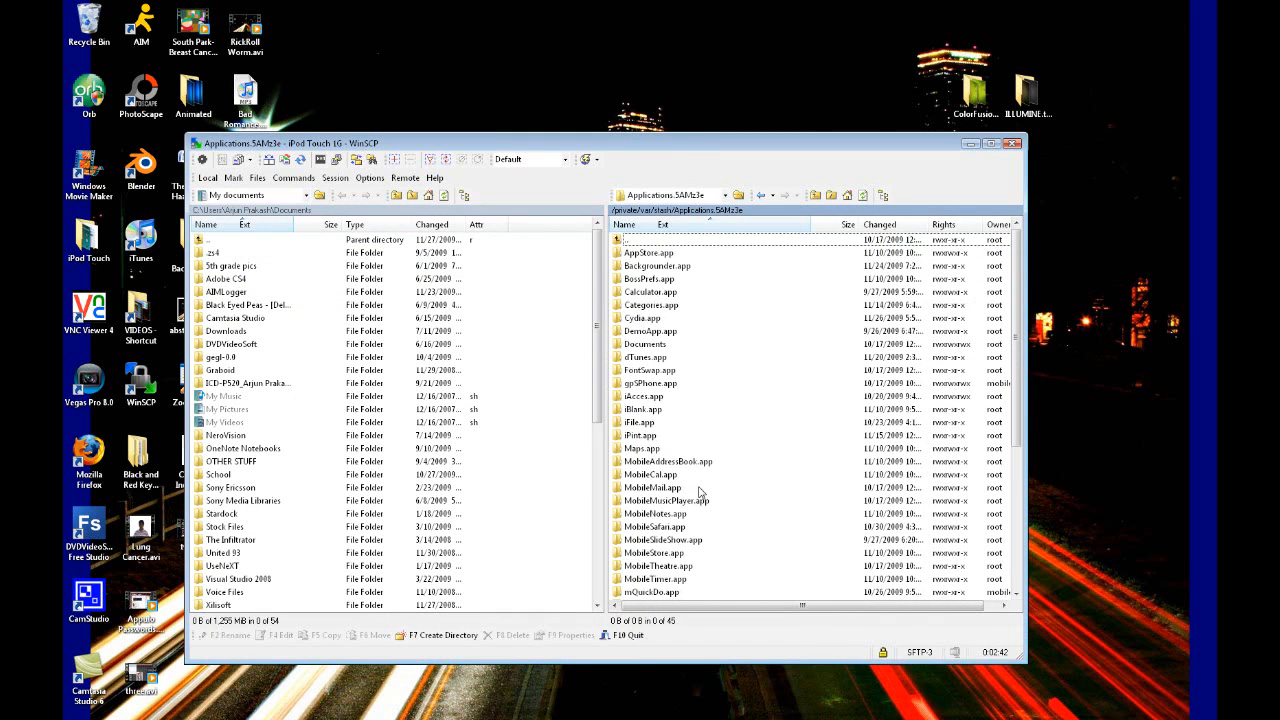
{"action": "mouse_move", "coordinate": [625, 330]}
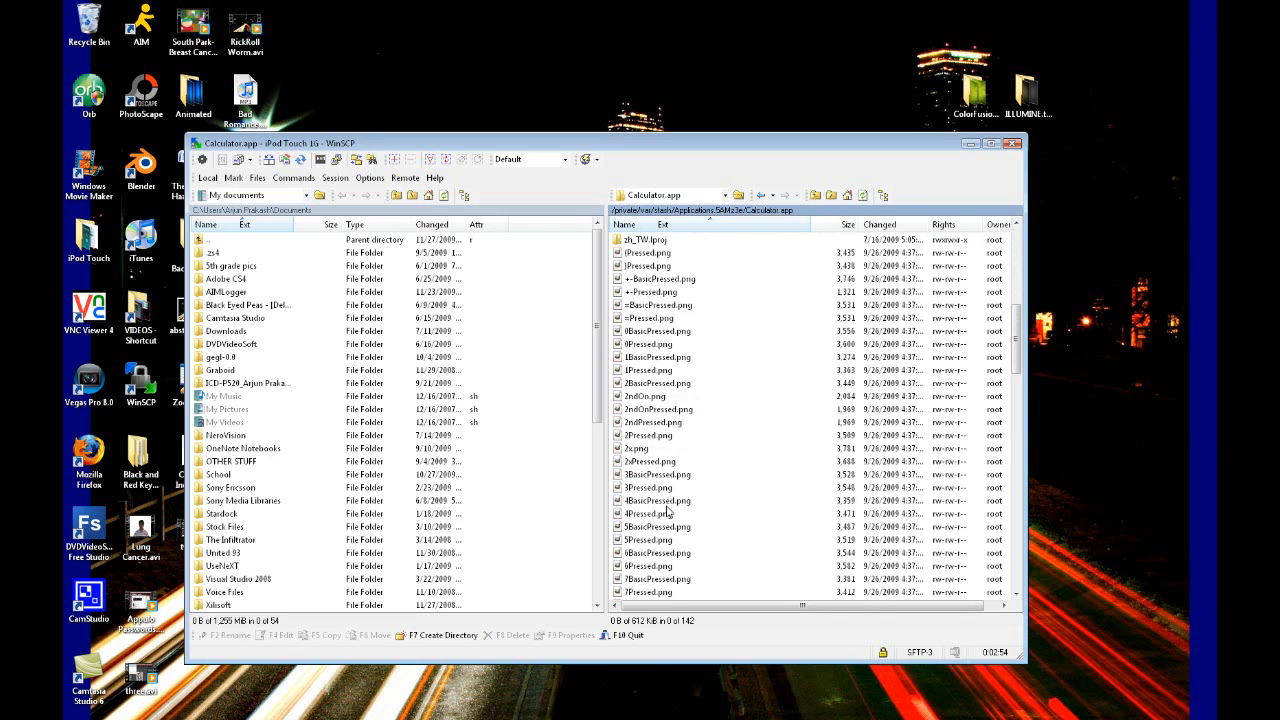
{"action": "scroll", "scroll_direction": "down", "scroll_amount": 3}
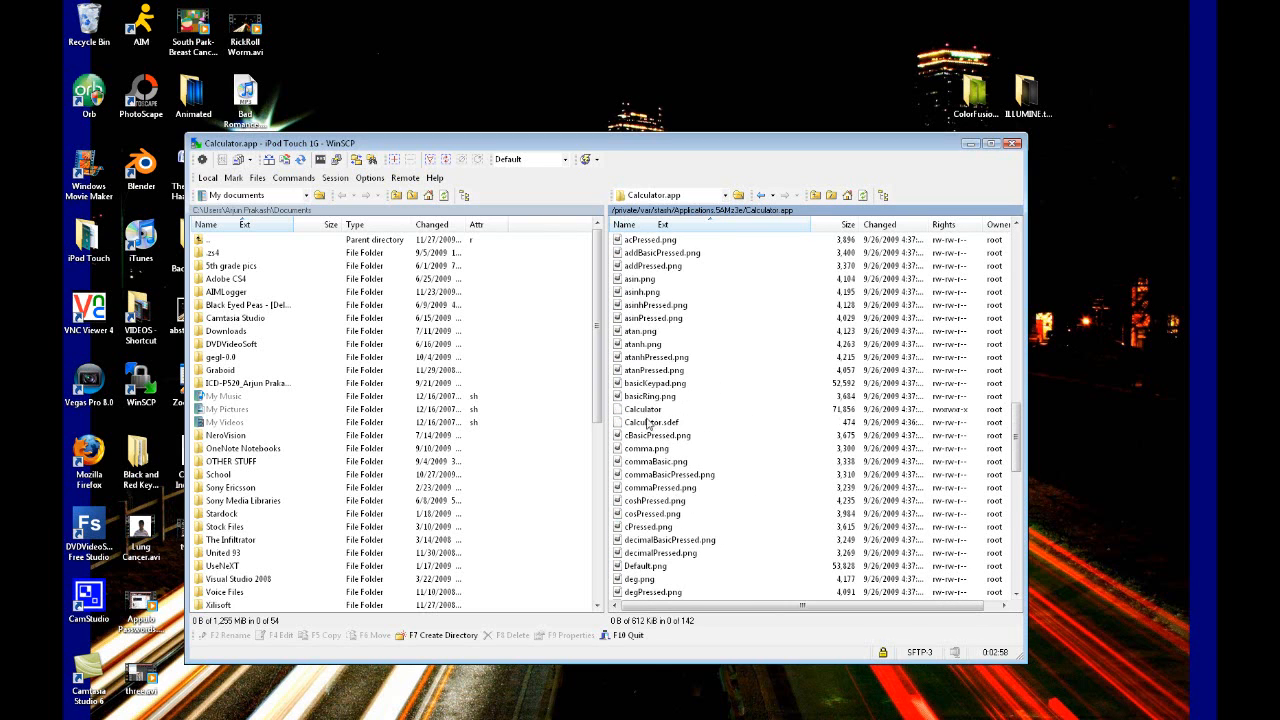
{"action": "right_click", "coordinate": [645, 488]}
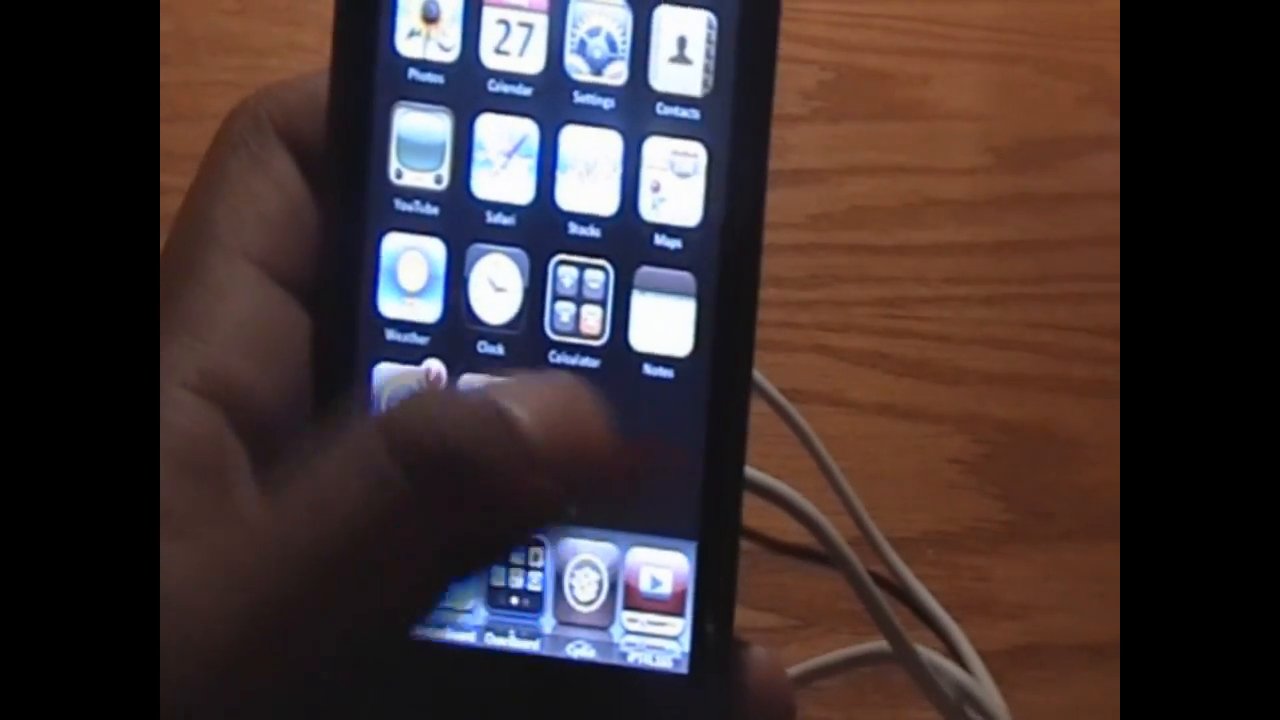
Tap the Calculator icon on the iPod home screen
{"action": "left_click", "coordinate": [575, 290]}
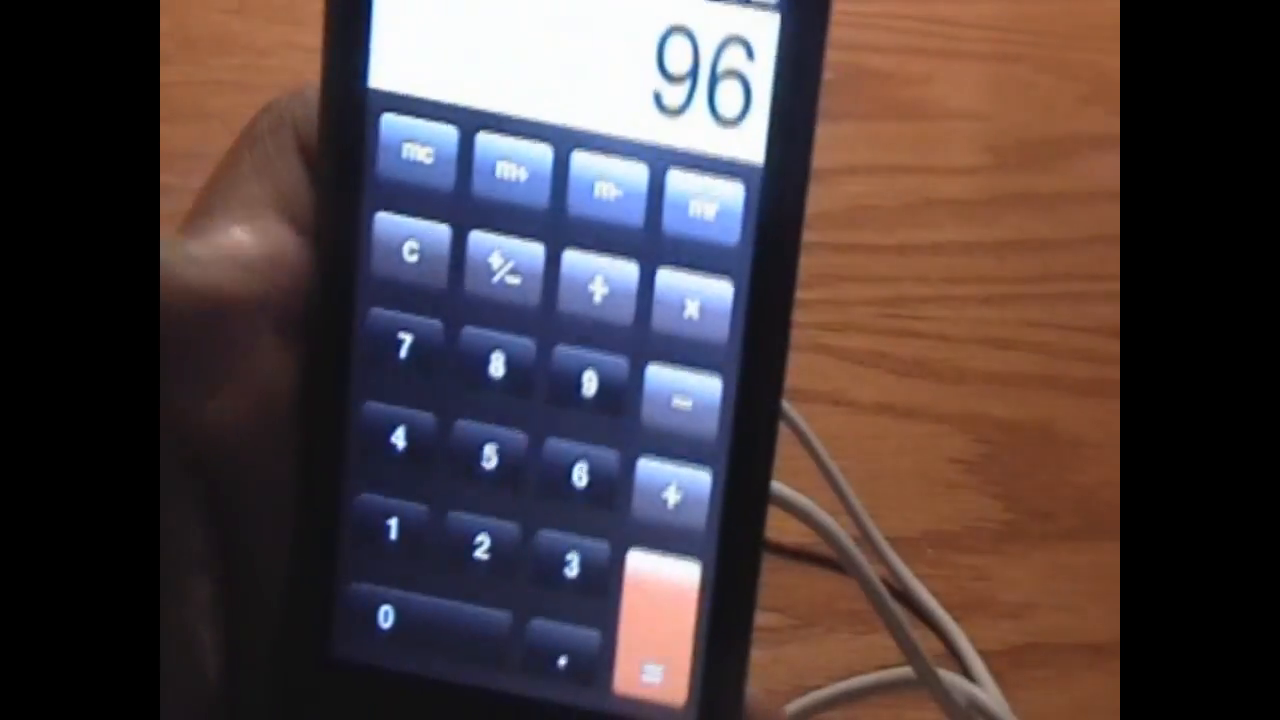